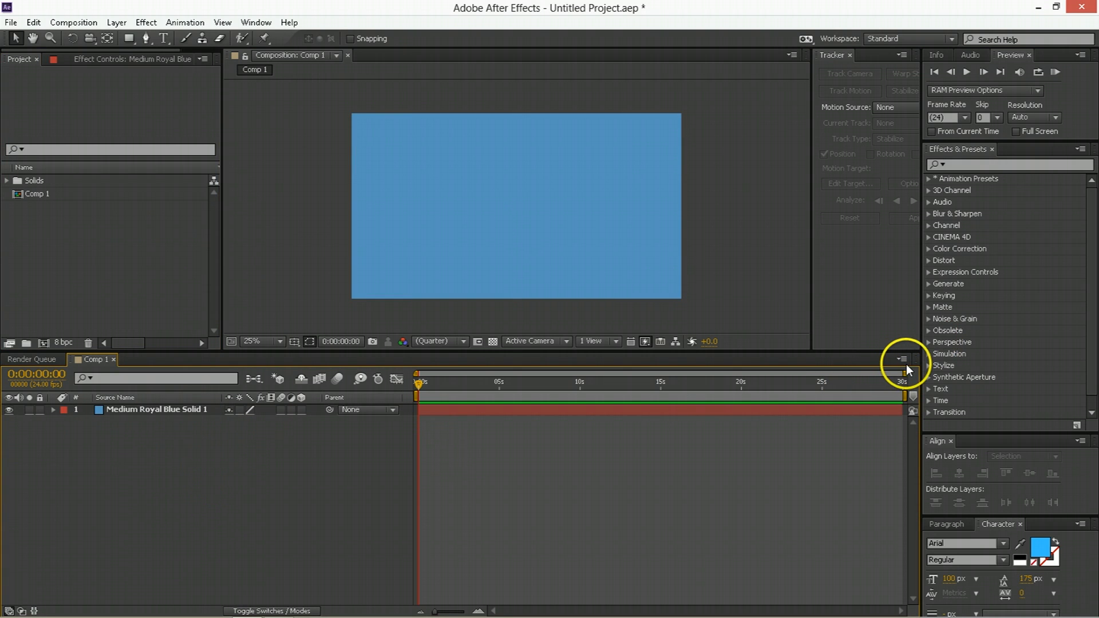
# Open the composition settings and accept them unchanged.
pyautogui.click(905, 359)
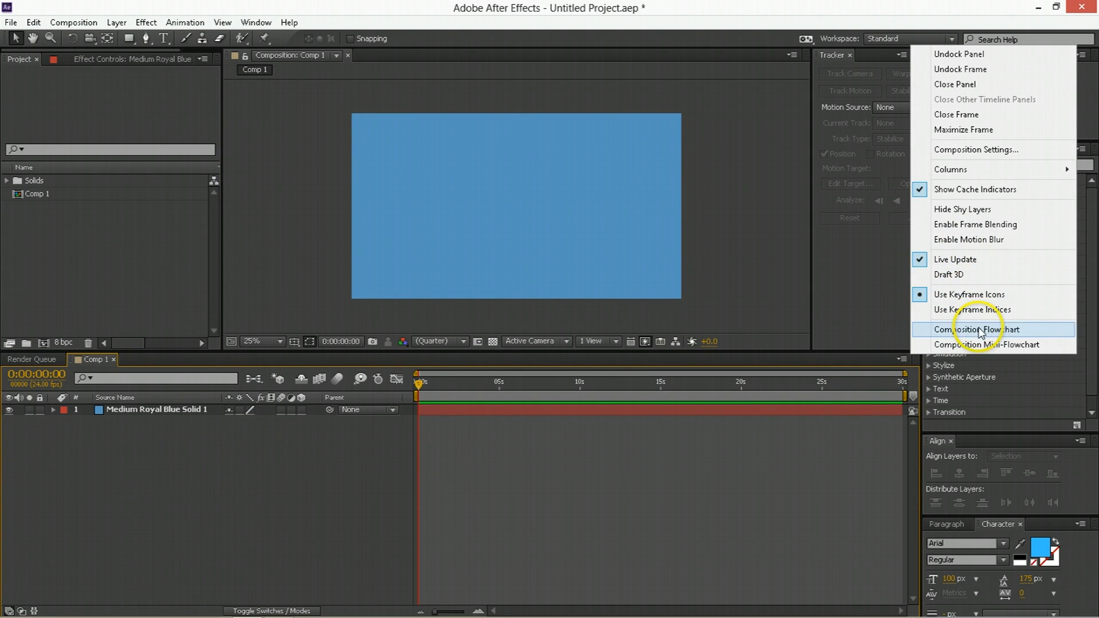
pyautogui.click(975, 149)
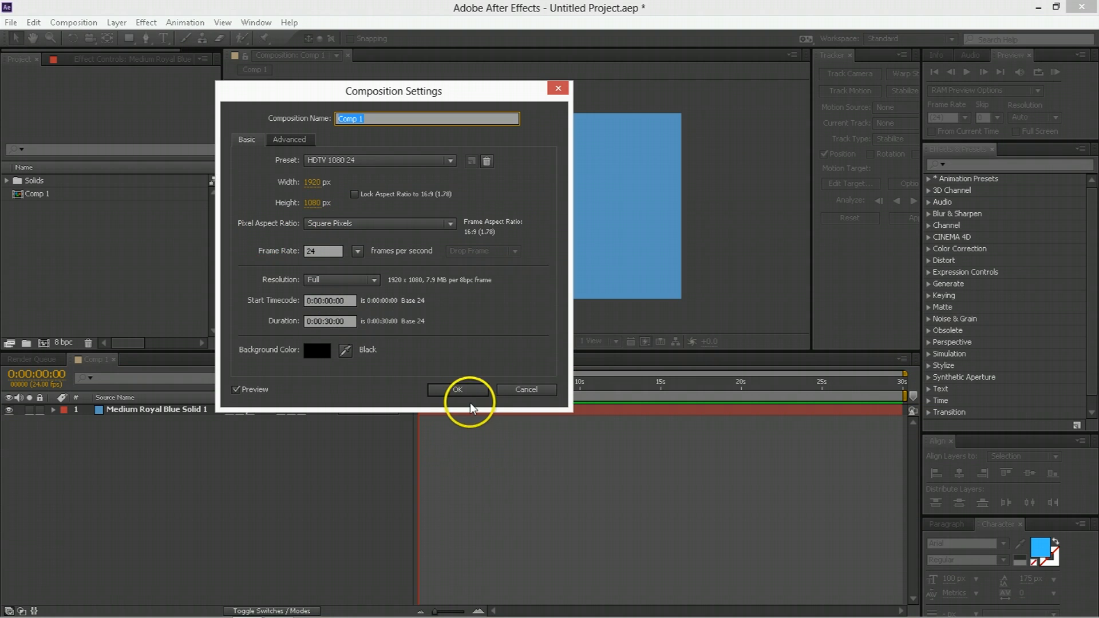
pyautogui.click(458, 390)
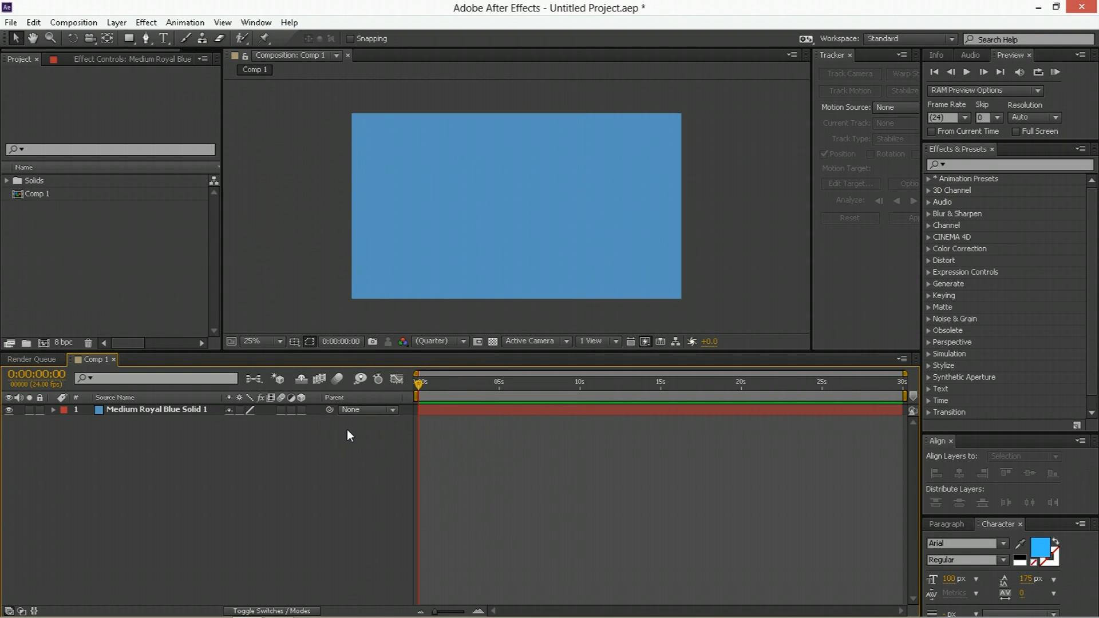
pyautogui.moveTo(240, 459)
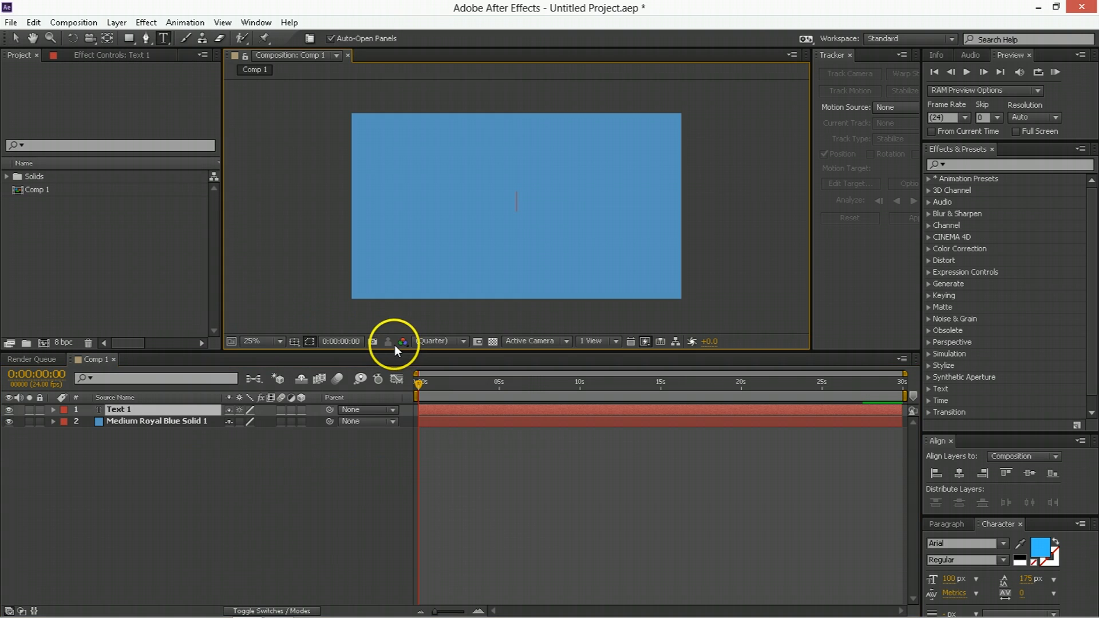
# Type BOLD as a text layer in the comp and select that layer.
pyautogui.write('BOL')
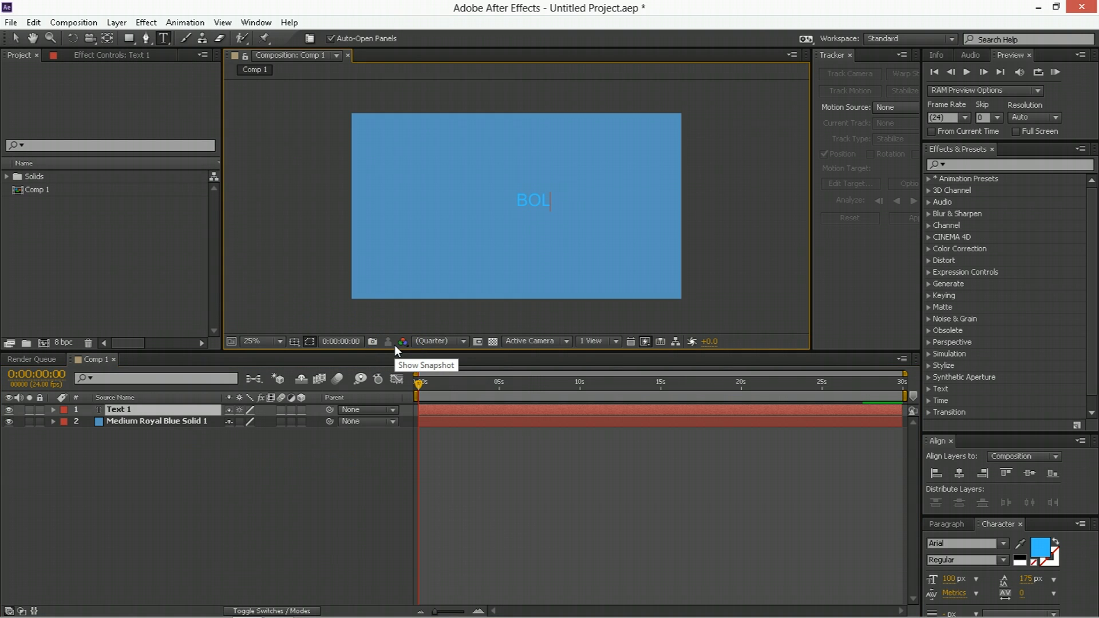
pyautogui.write('D')
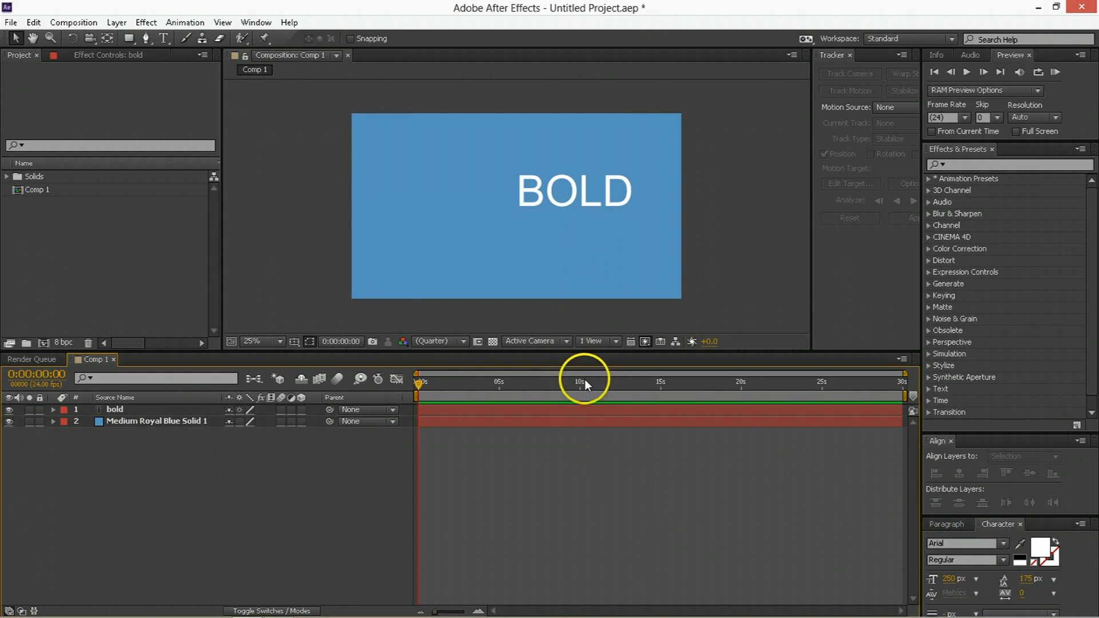
pyautogui.click(1030, 473)
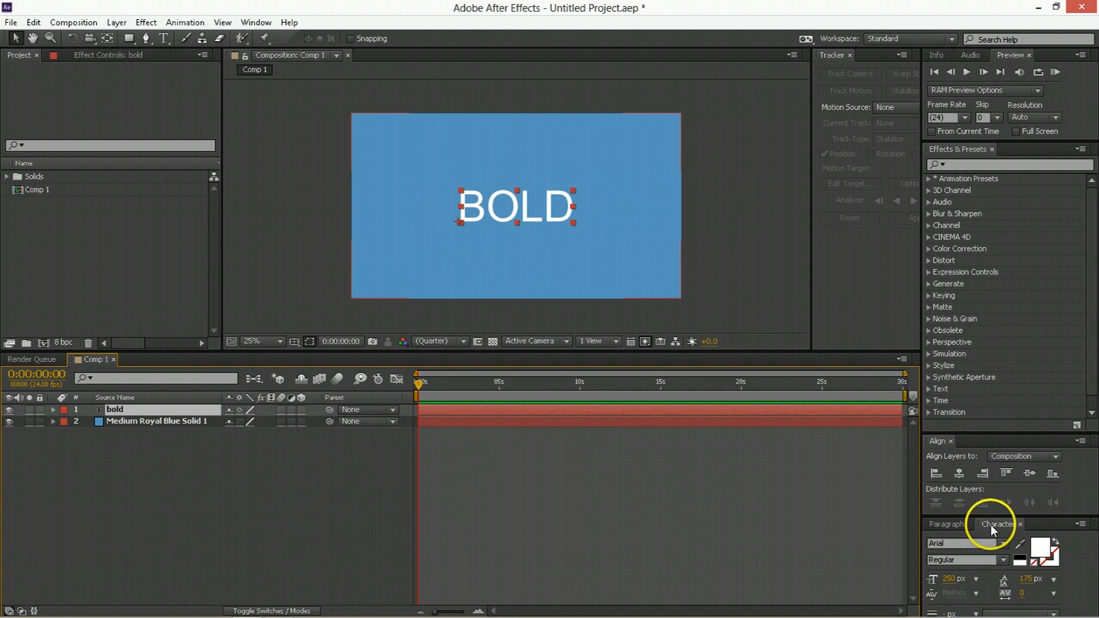
# Left-align the BOLD text from the Paragraph panel.
pyautogui.click(945, 524)
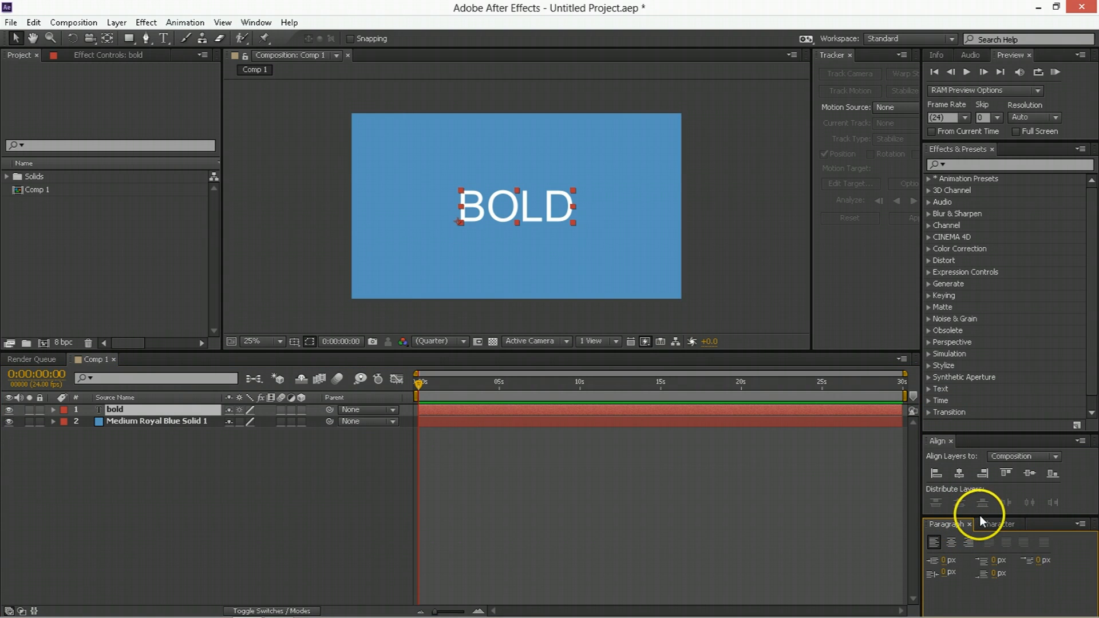
pyautogui.moveTo(475, 272)
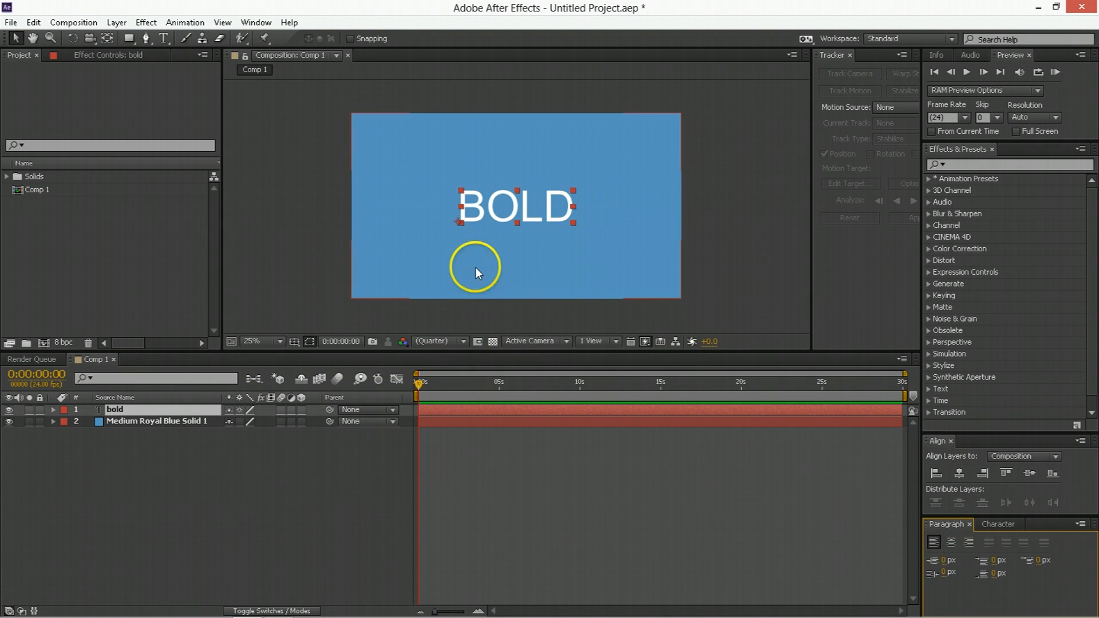
pyautogui.moveTo(827, 522)
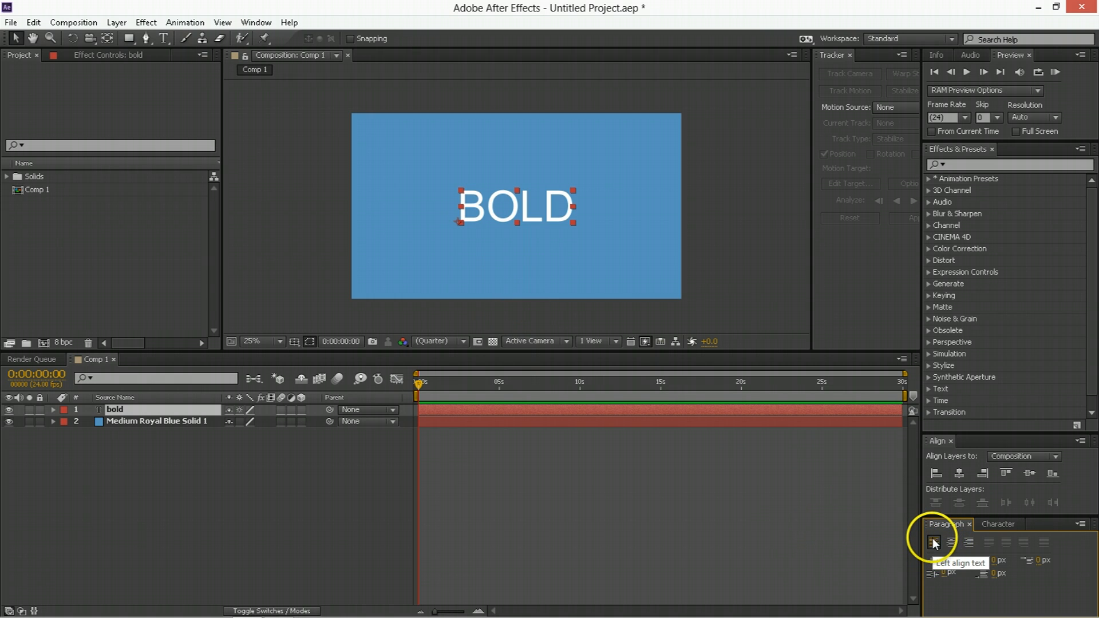
pyautogui.click(999, 524)
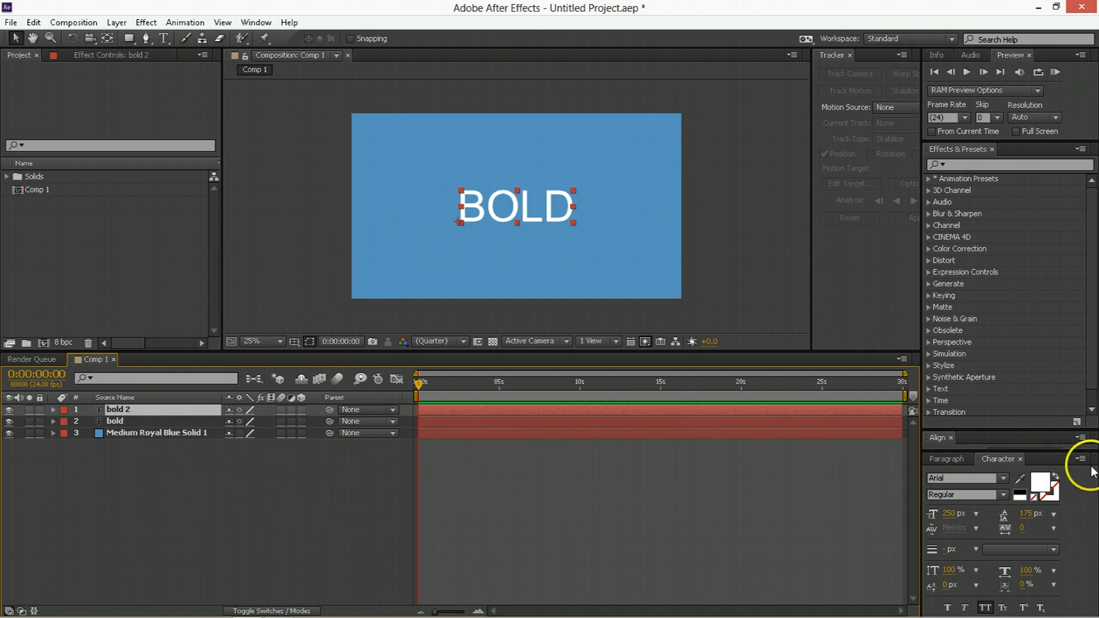
# Rename the duplicate 'Bold', give it a red fill and Arial Black style.
pyautogui.click(963, 494)
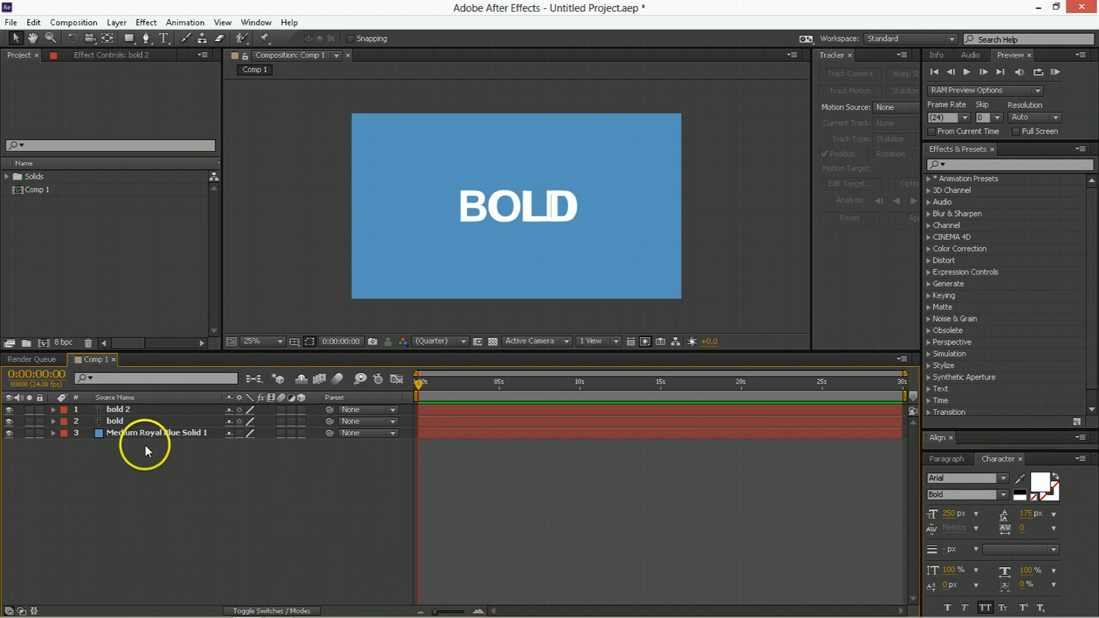
pyautogui.click(113, 421)
pyautogui.write('regular')
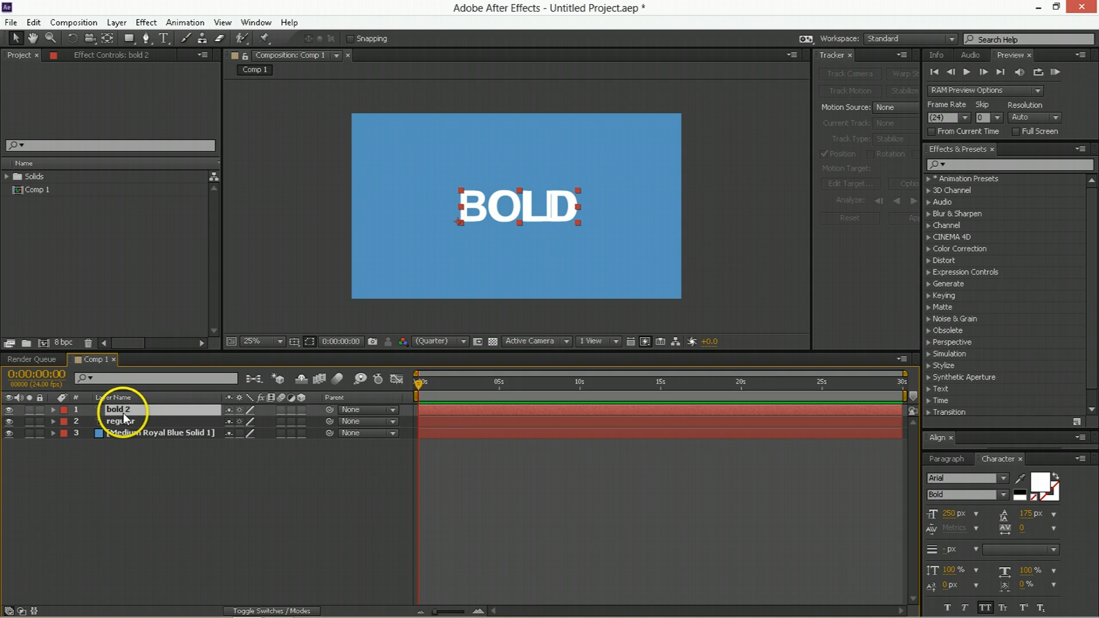
pyautogui.write('Bold')
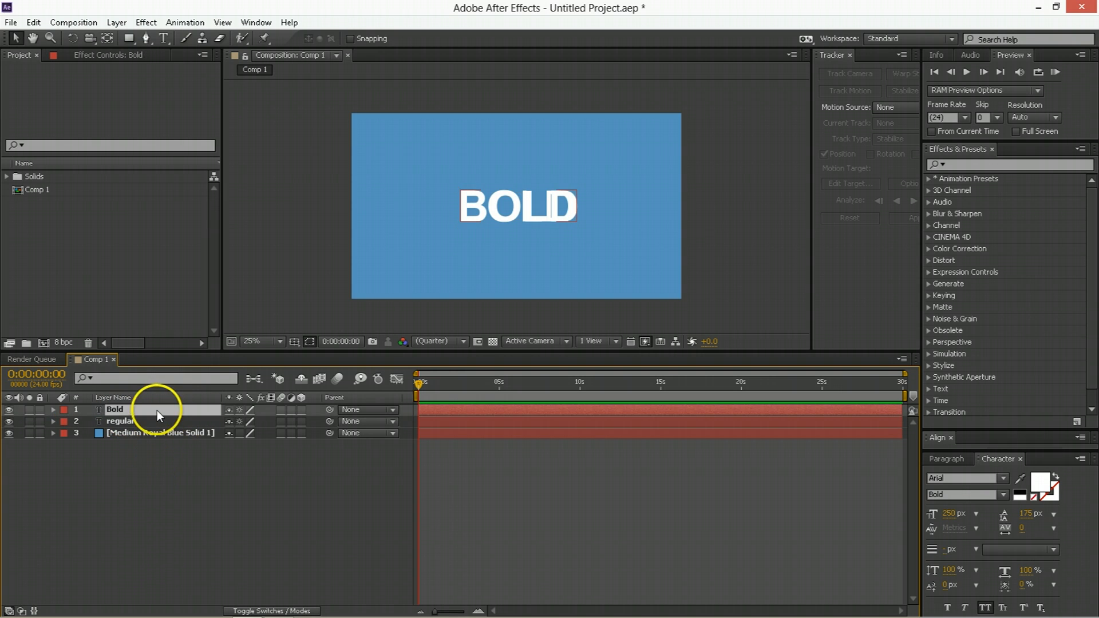
pyautogui.click(1040, 484)
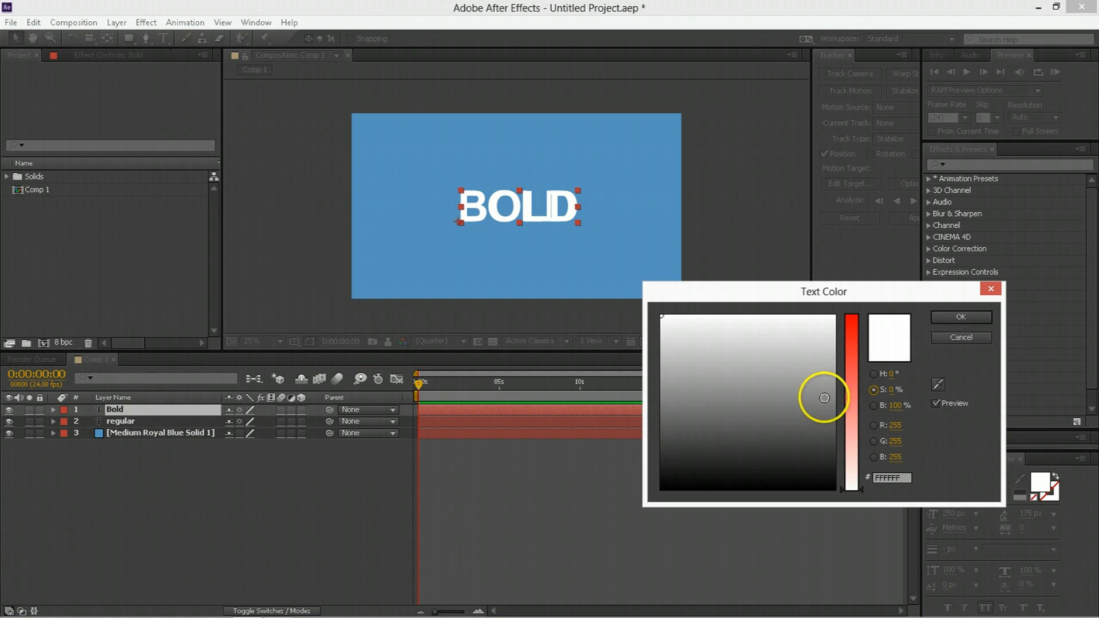
pyautogui.click(959, 316)
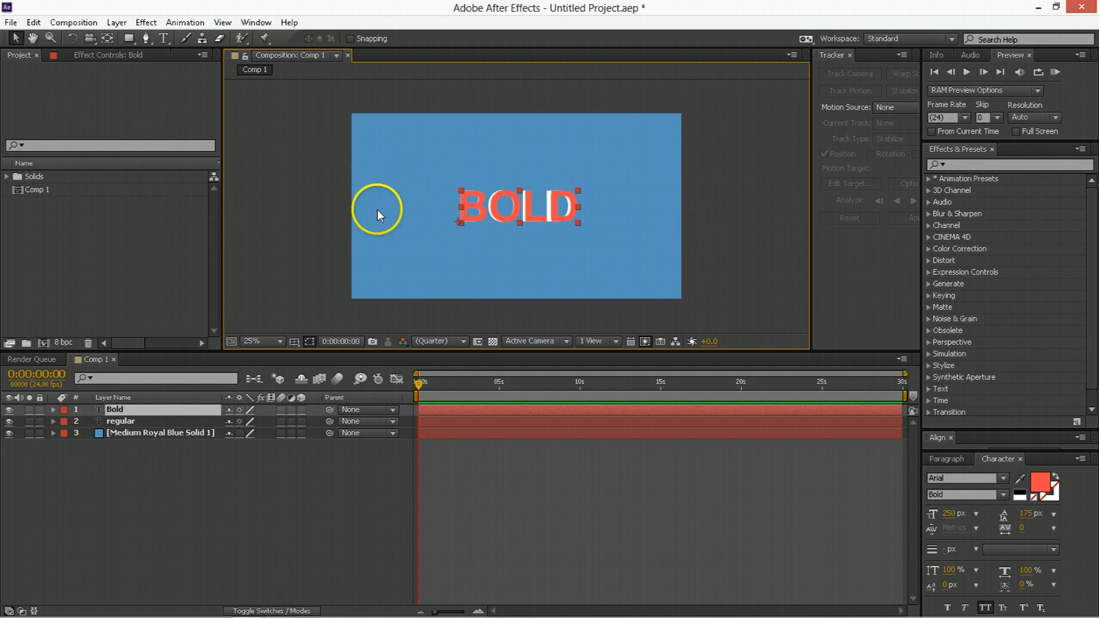
pyautogui.moveTo(463, 226)
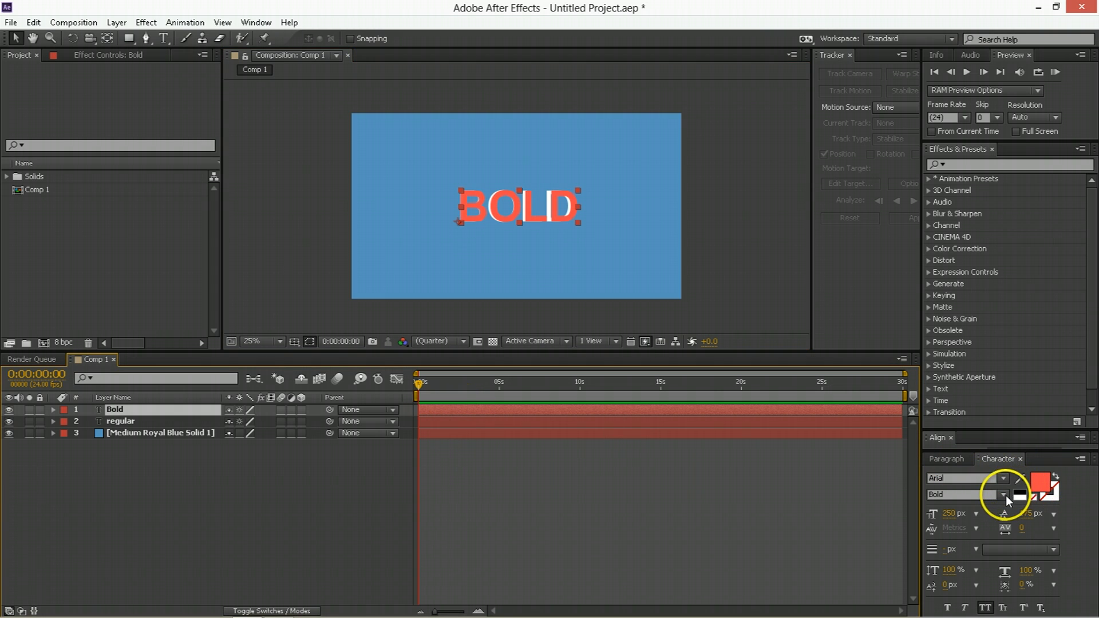
pyautogui.click(965, 494)
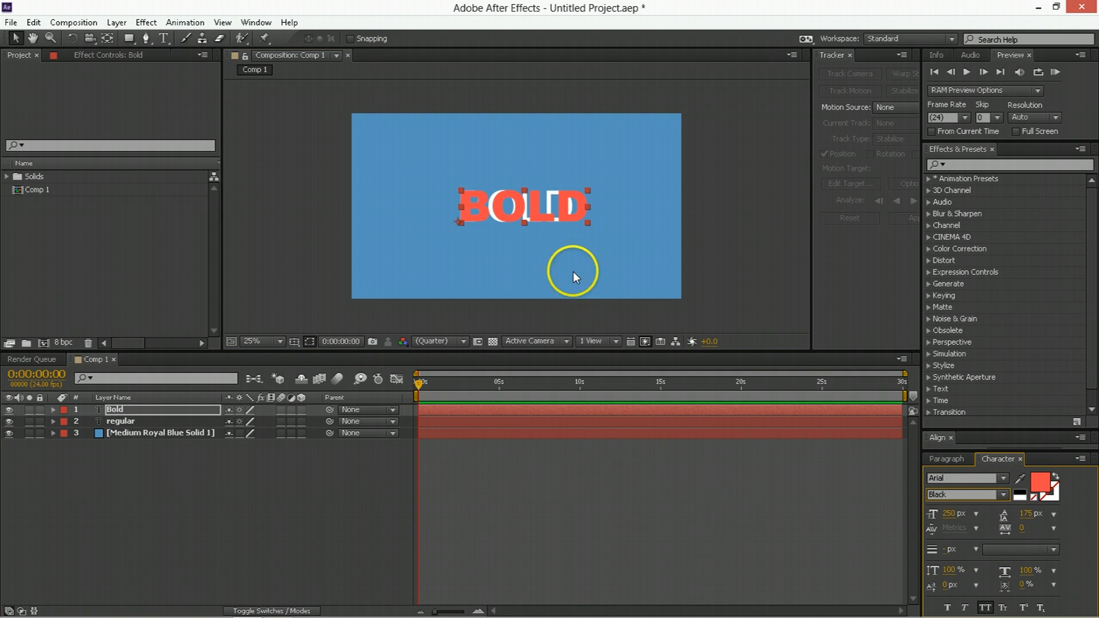
pyautogui.moveTo(491, 232)
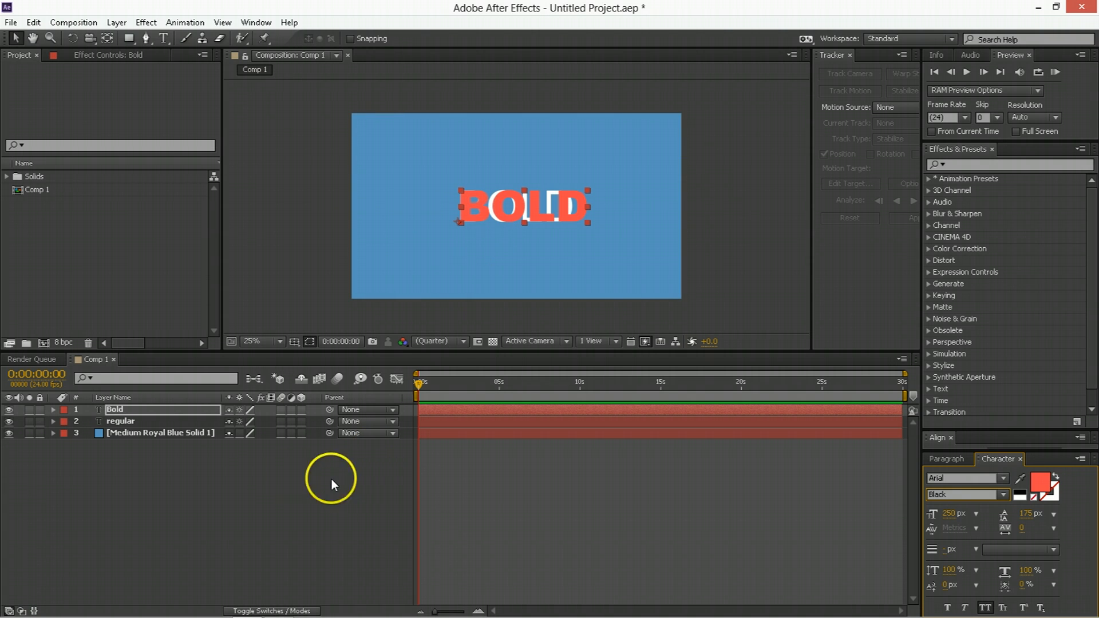
pyautogui.click(121, 421)
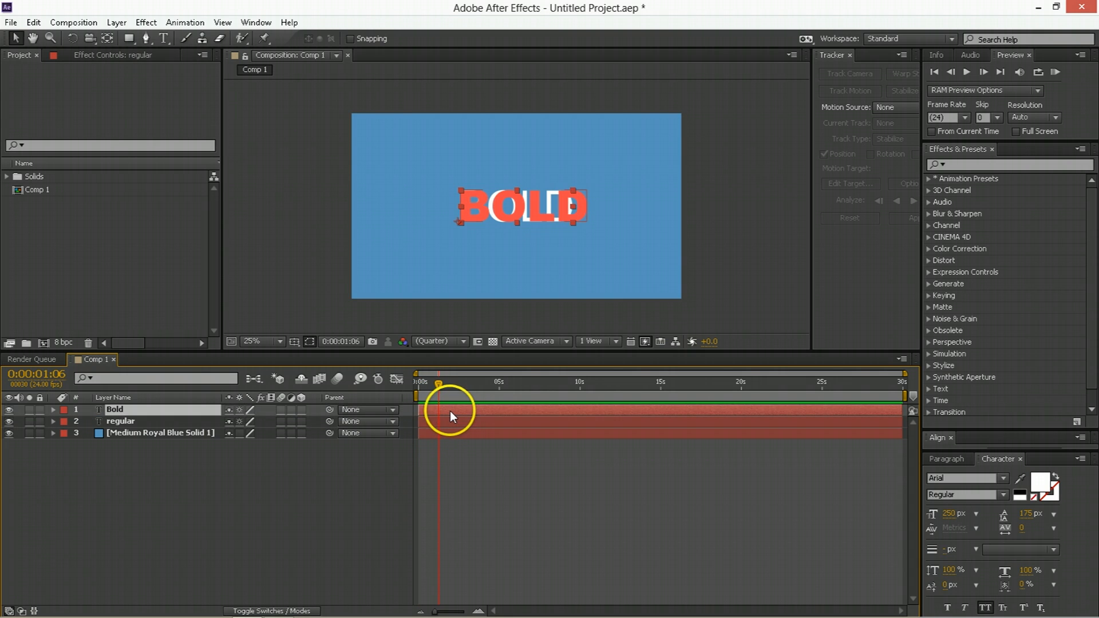
# Rename the Bold text layer to 'bold outlines'.
pyautogui.click(113, 409)
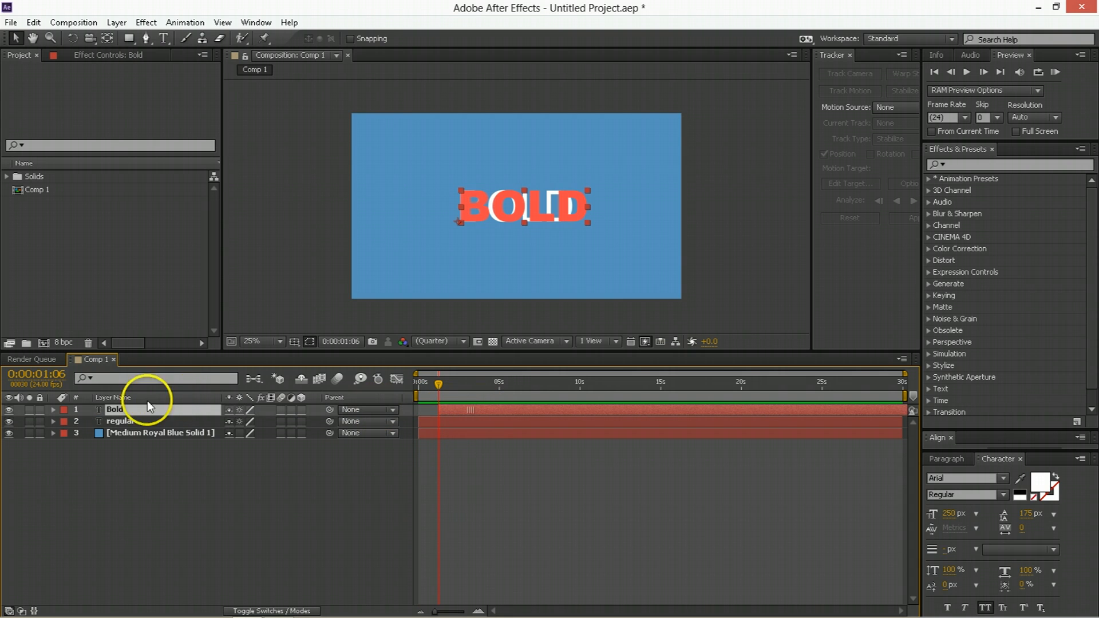
pyautogui.click(121, 422)
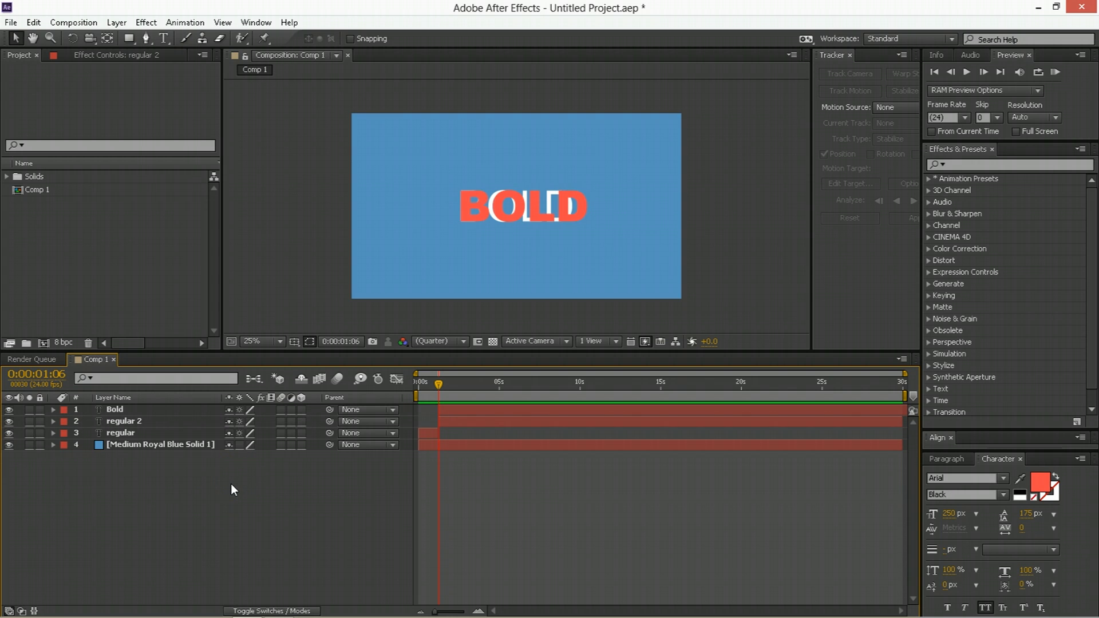
pyautogui.moveTo(412, 453)
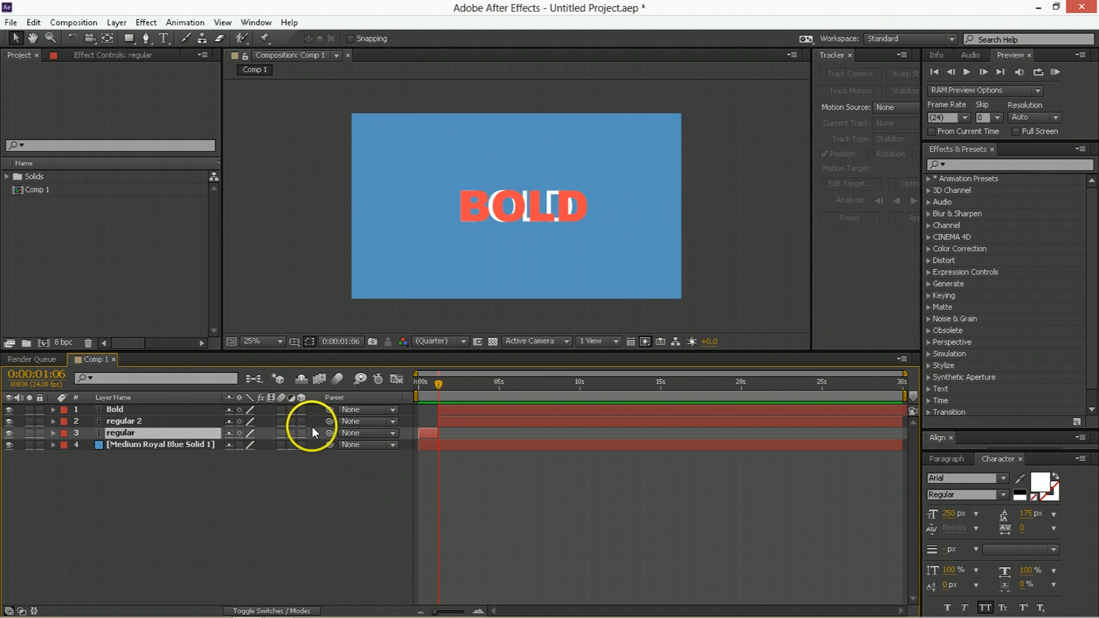
pyautogui.click(126, 421)
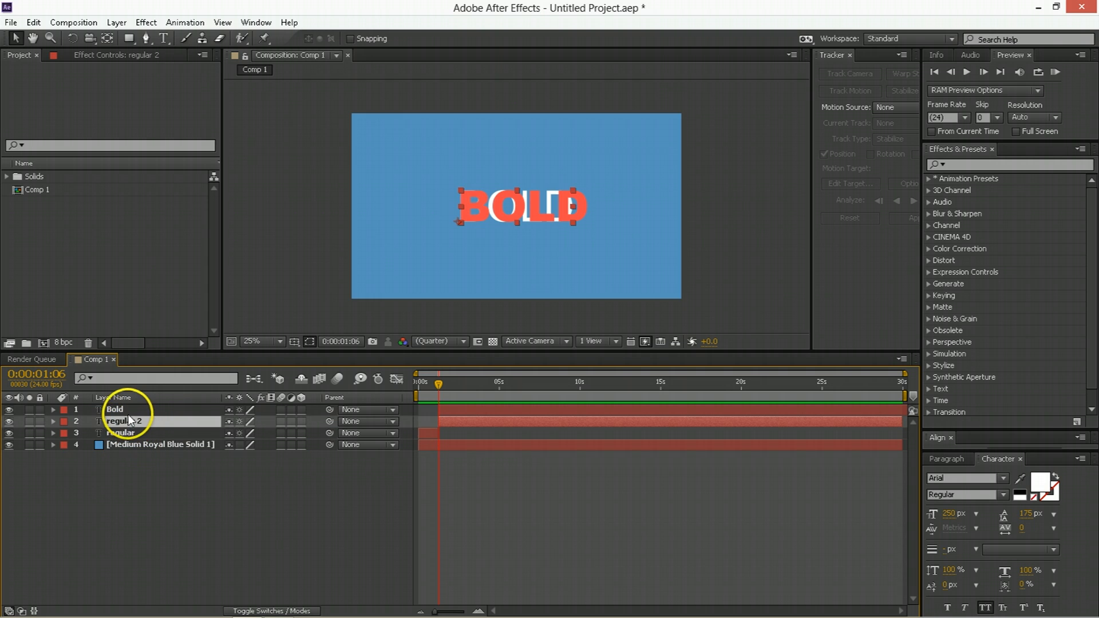
pyautogui.click(116, 410)
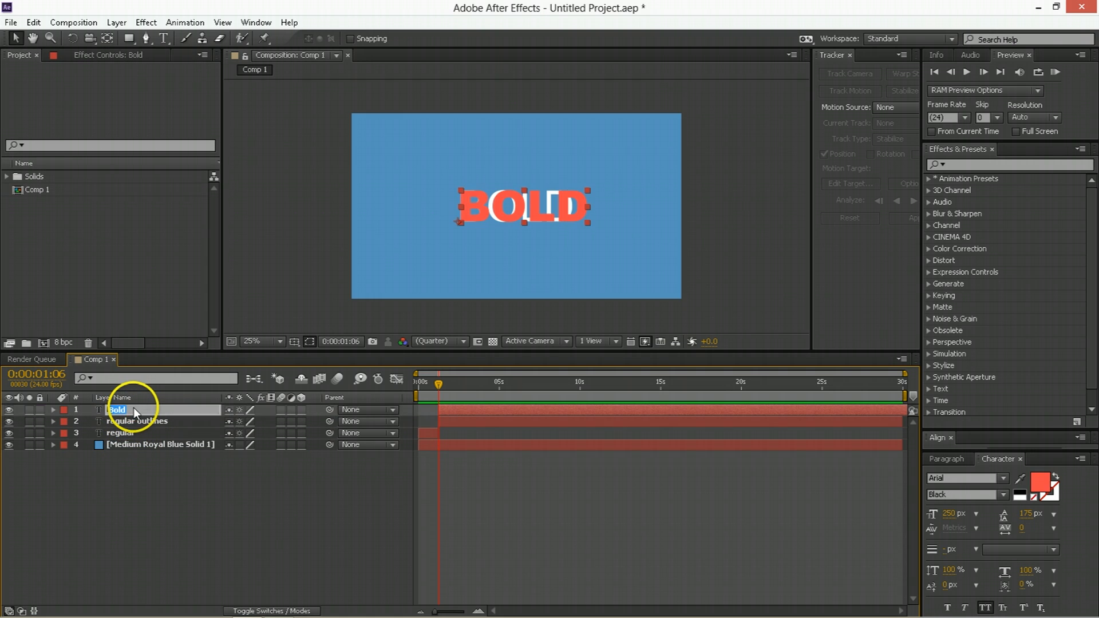
pyautogui.write('bold outlines')
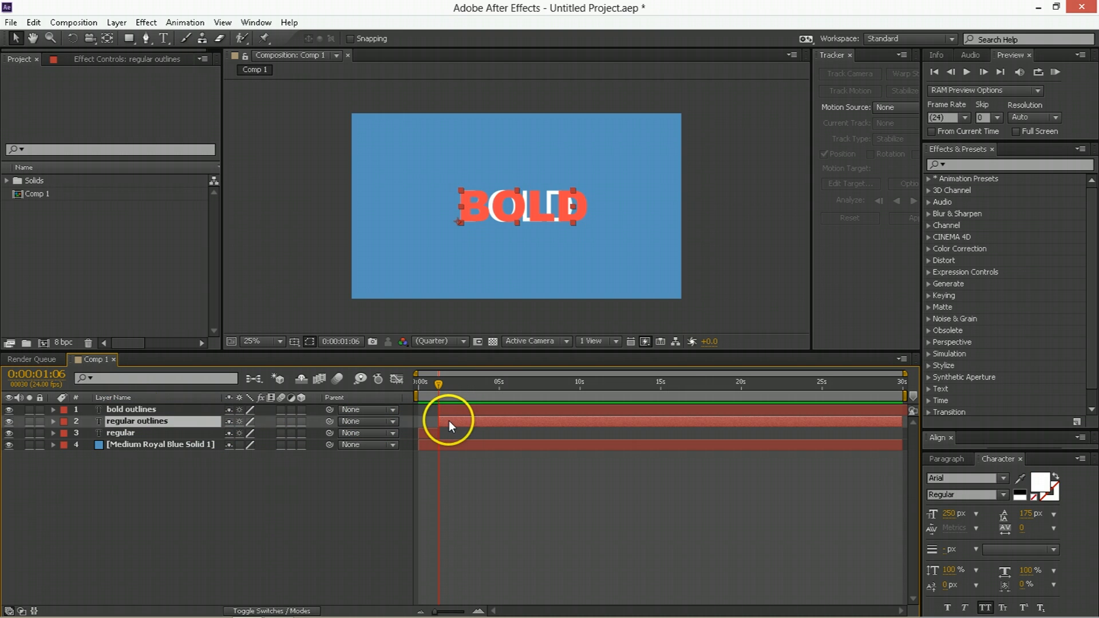
# Create Shapes from Text for the regular outlines and bold outlines layers.
pyautogui.rightClick(449, 426)
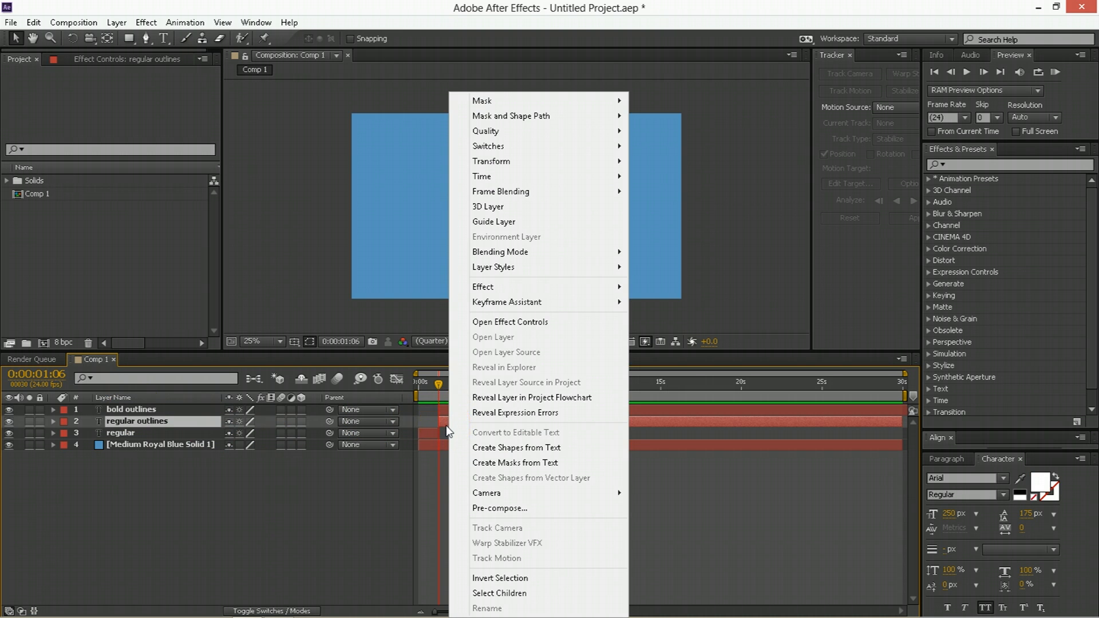
pyautogui.moveTo(515, 447)
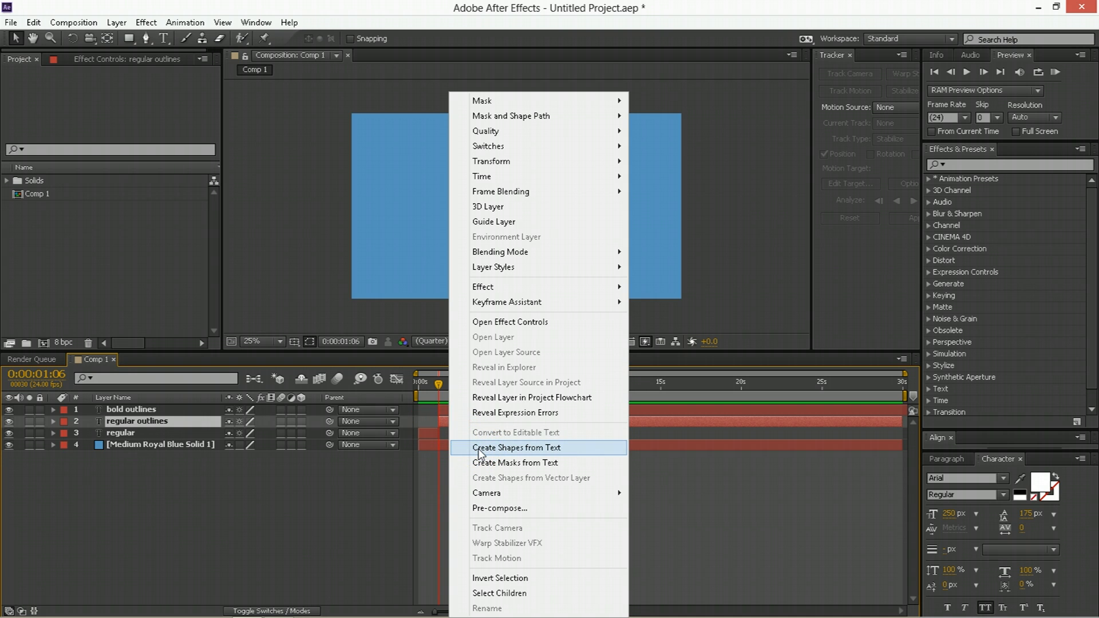
pyautogui.click(517, 447)
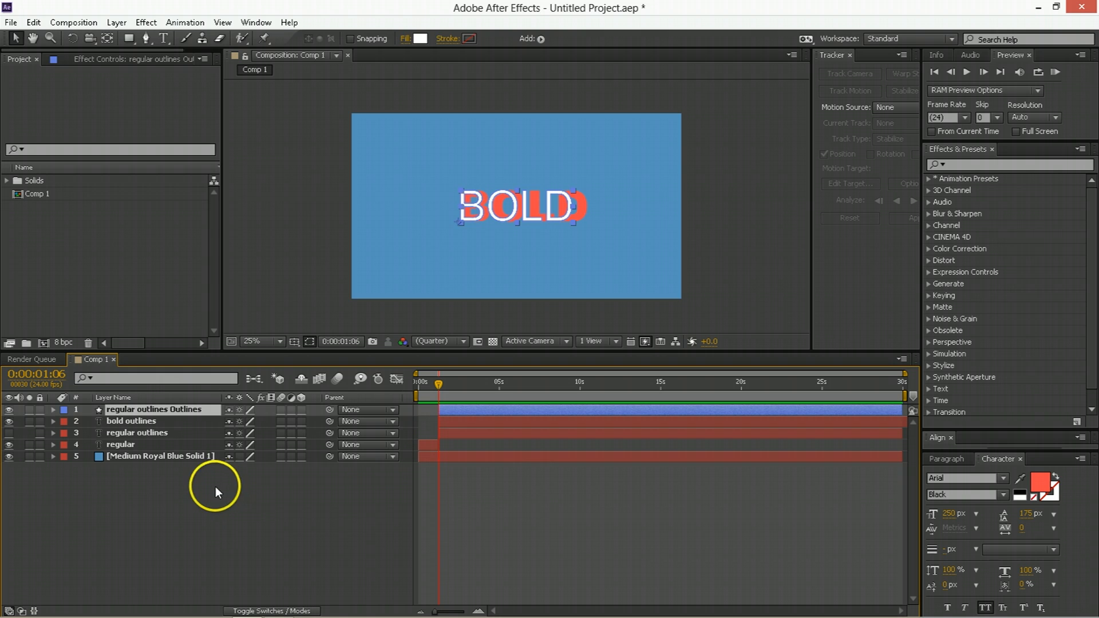
pyautogui.moveTo(508, 230)
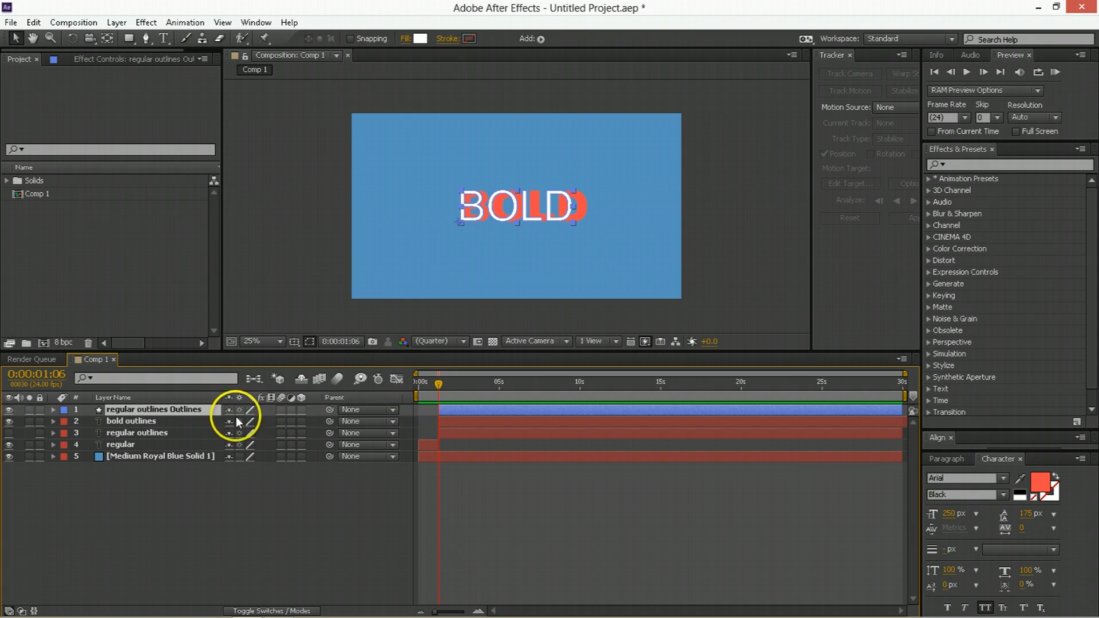
pyautogui.rightClick(131, 421)
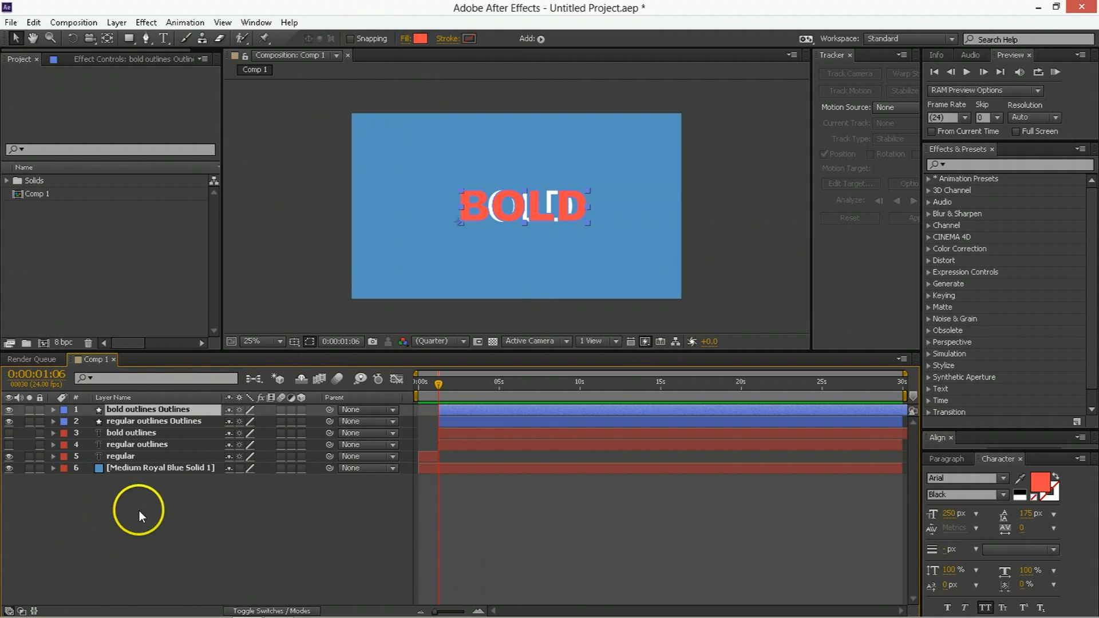
pyautogui.click(131, 433)
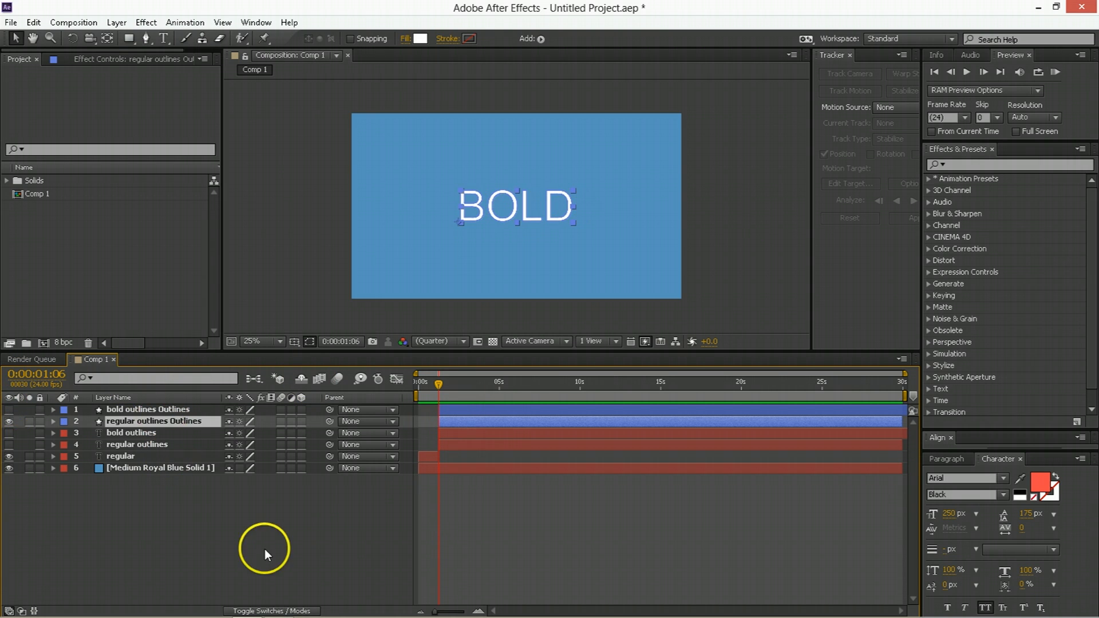
pyautogui.moveTo(477, 421)
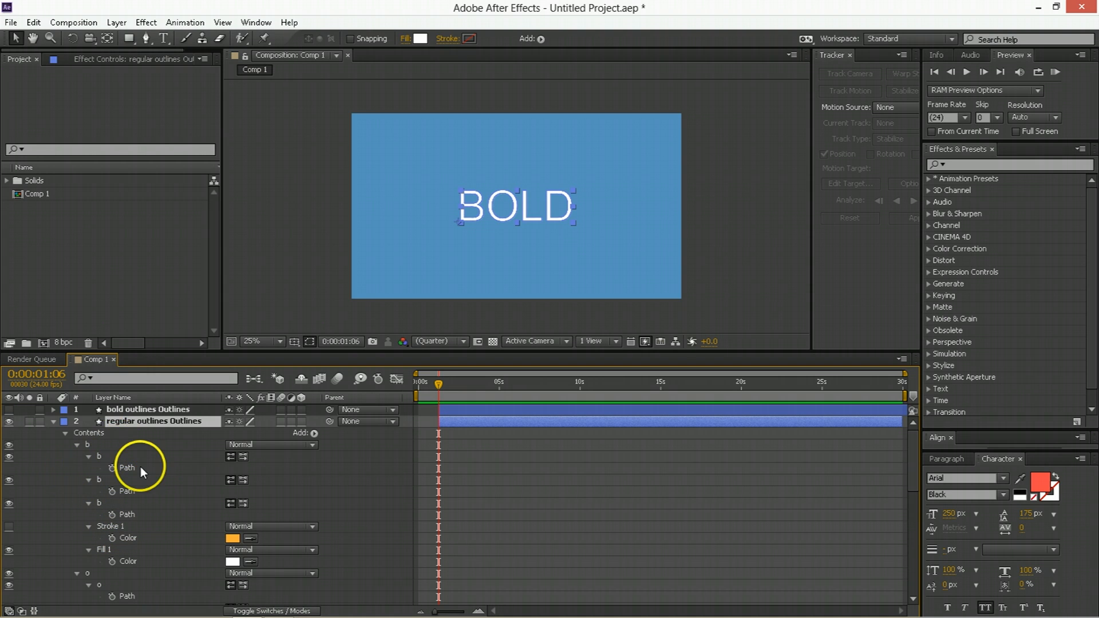
# Keyframe the regular outlines letter Path properties at 0:00:01:06.
pyautogui.click(127, 491)
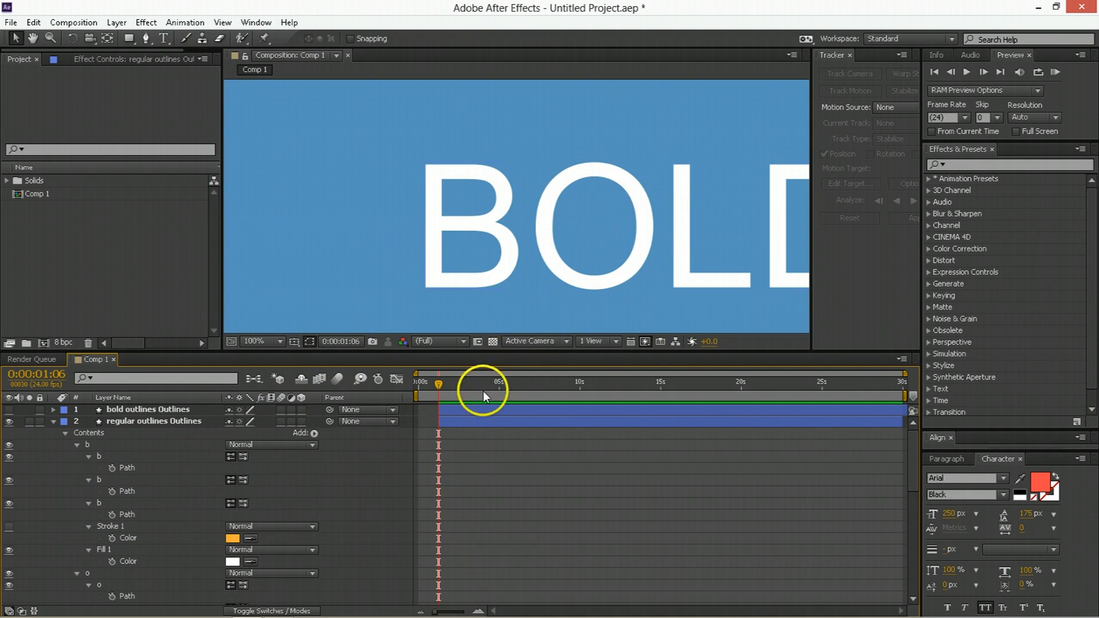
pyautogui.click(154, 421)
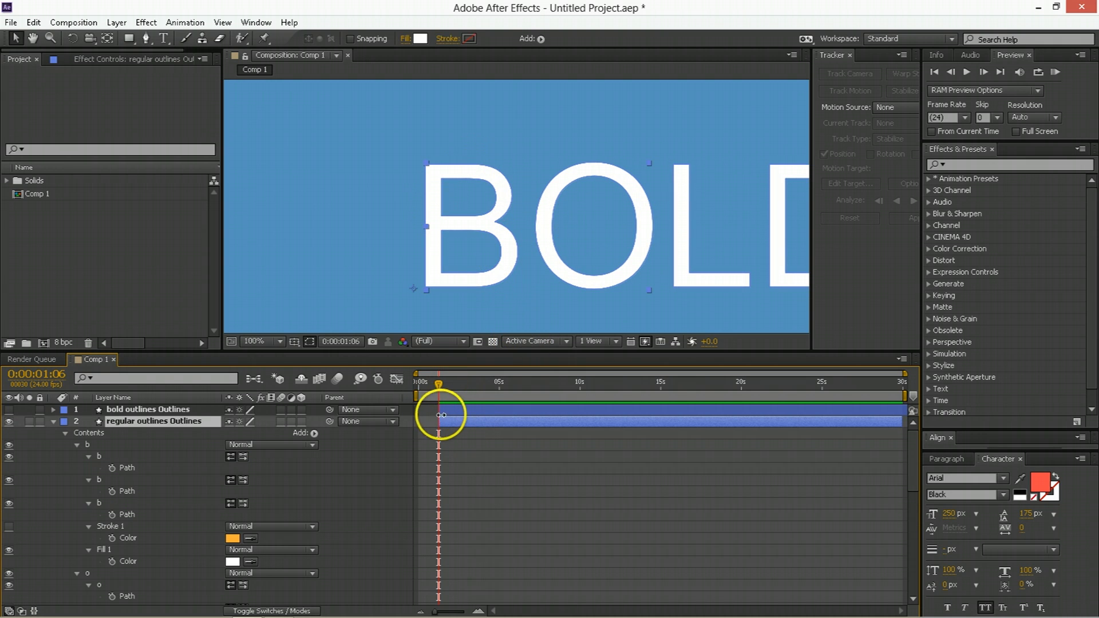
pyautogui.click(9, 410)
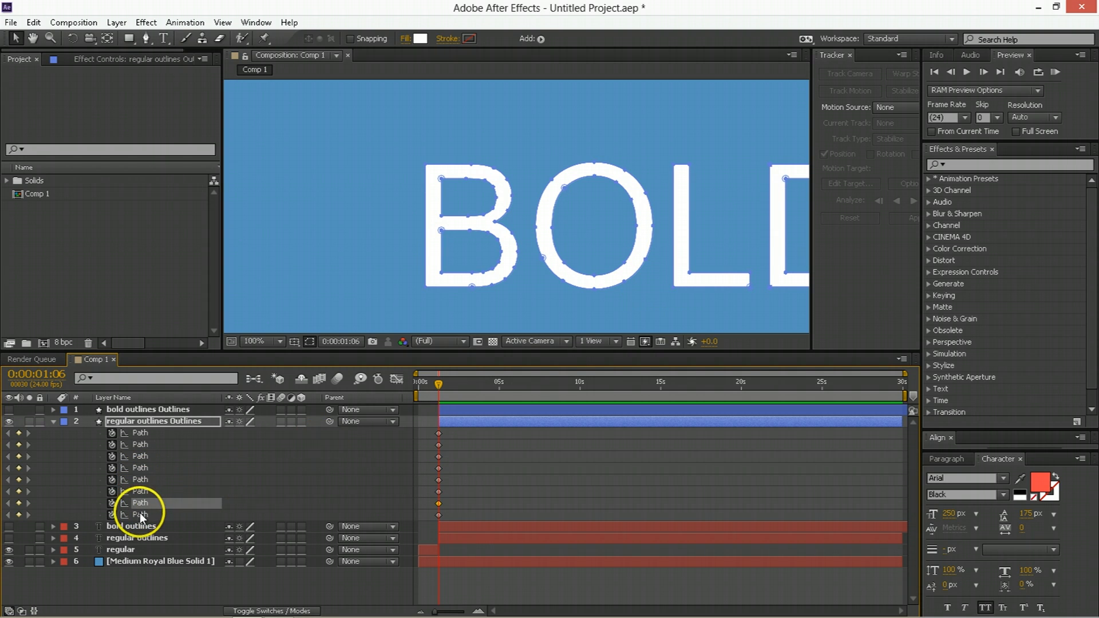
# Expand the bold outlines shape layer down to the b letter group's contents.
pyautogui.click(148, 409)
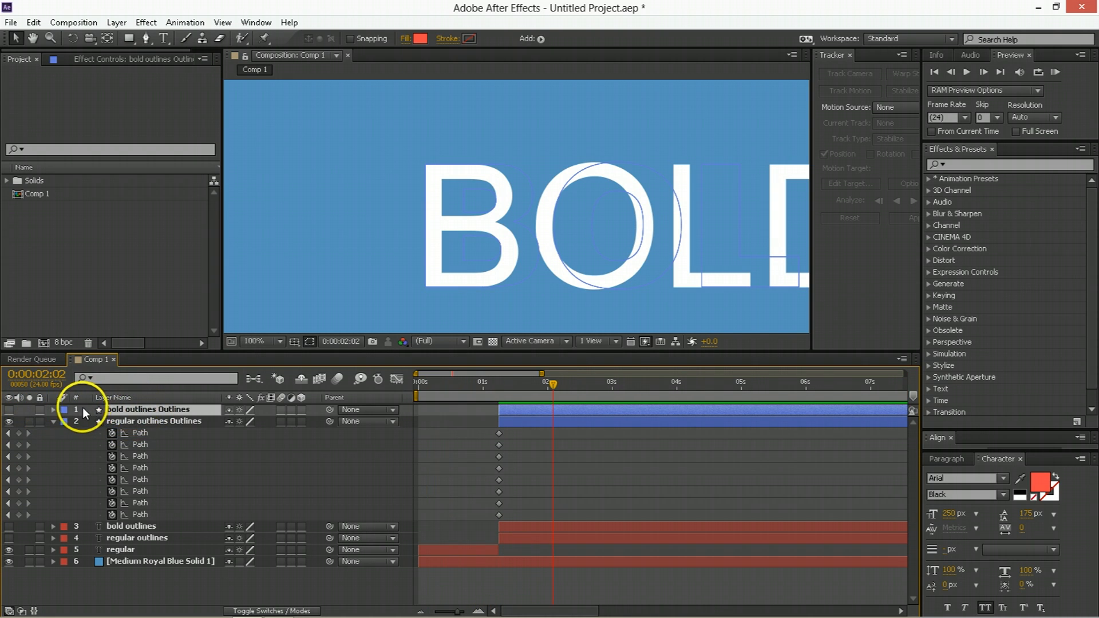
pyautogui.click(53, 410)
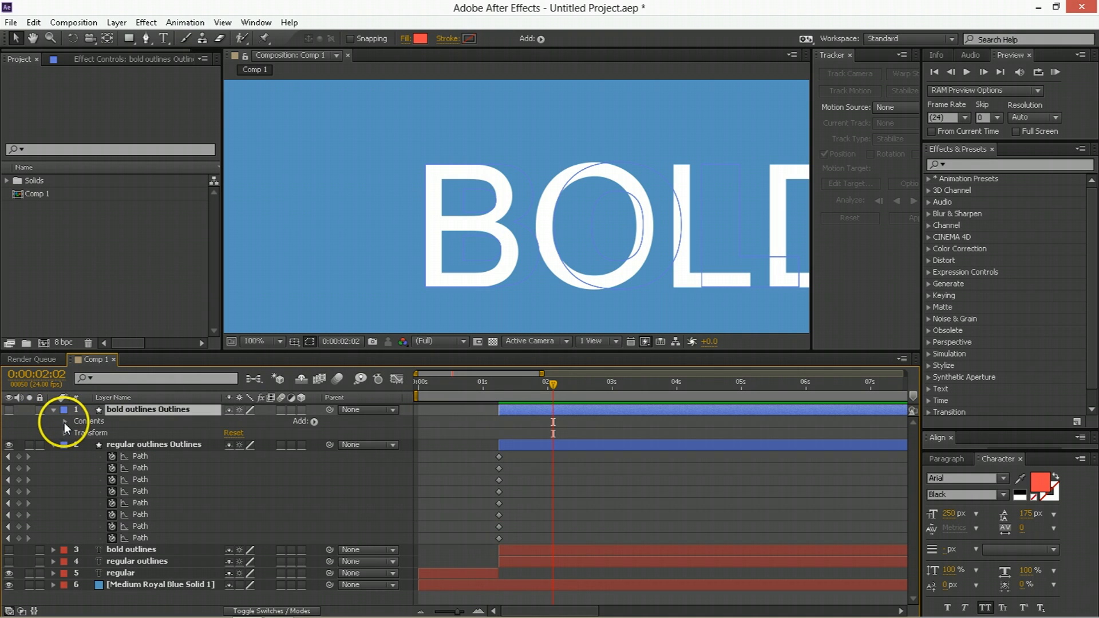
pyautogui.click(65, 422)
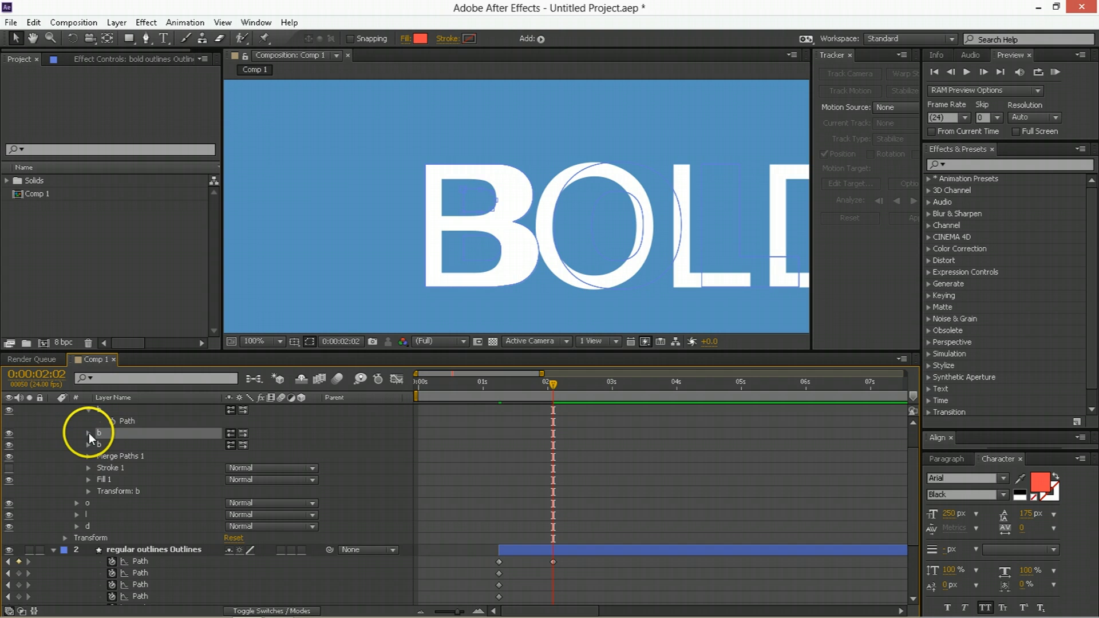
pyautogui.click(89, 434)
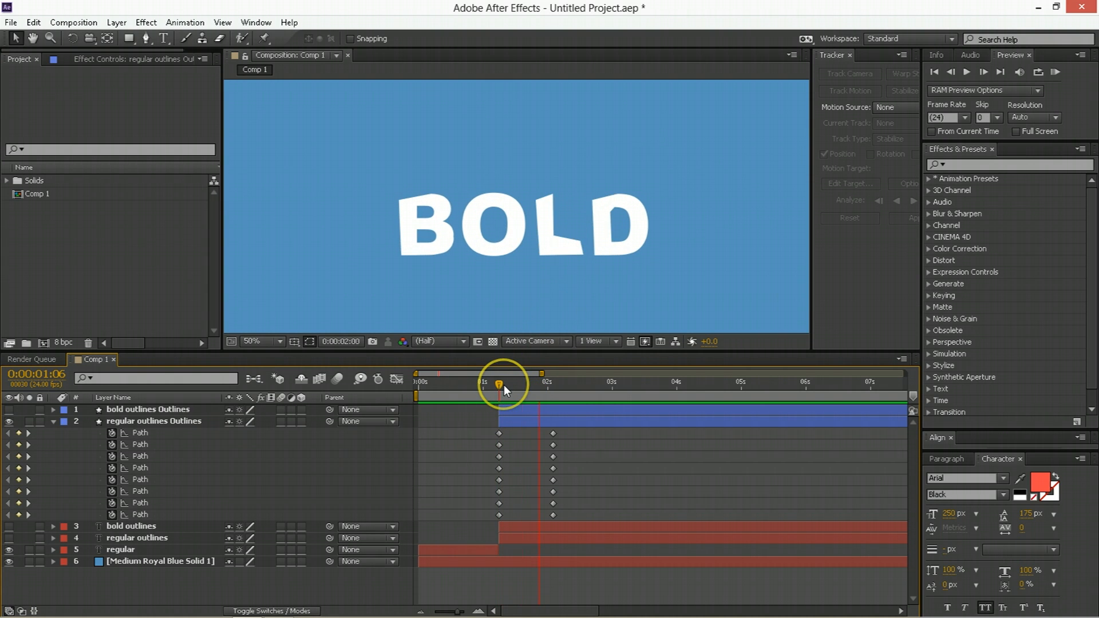
pyautogui.moveTo(499, 382); pyautogui.dragTo(554, 382)
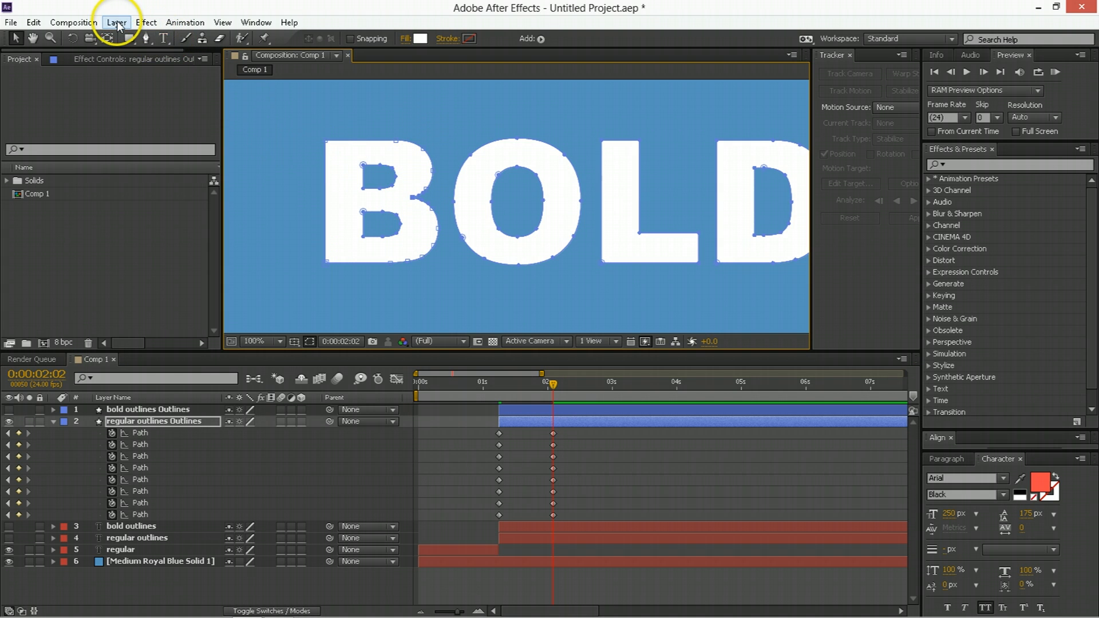
pyautogui.click(116, 22)
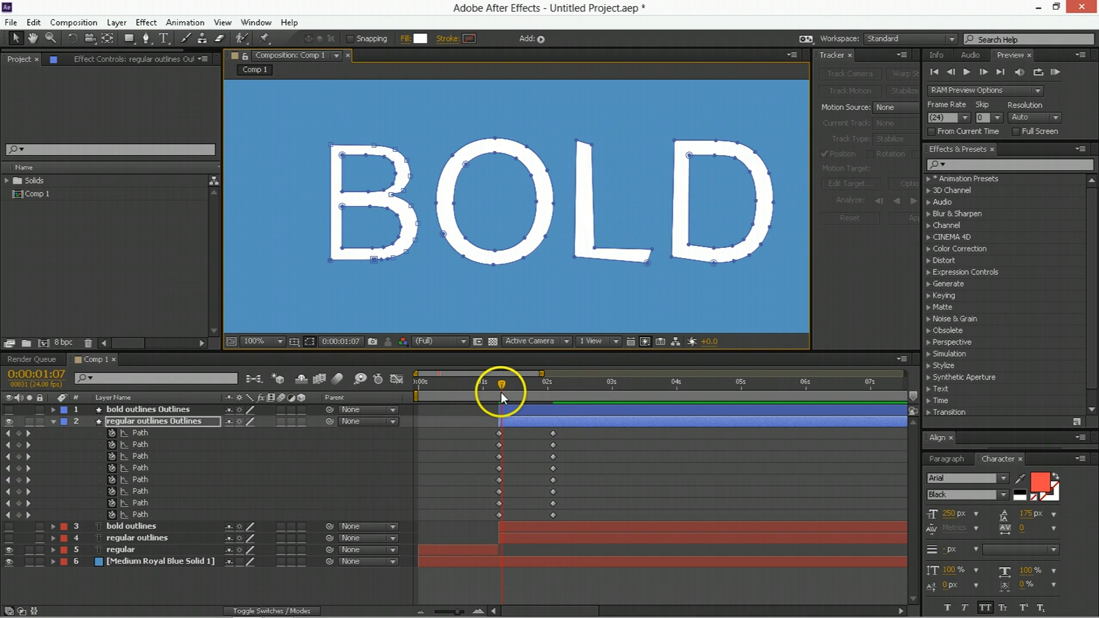
pyautogui.moveTo(504, 372); pyautogui.dragTo(496, 372)
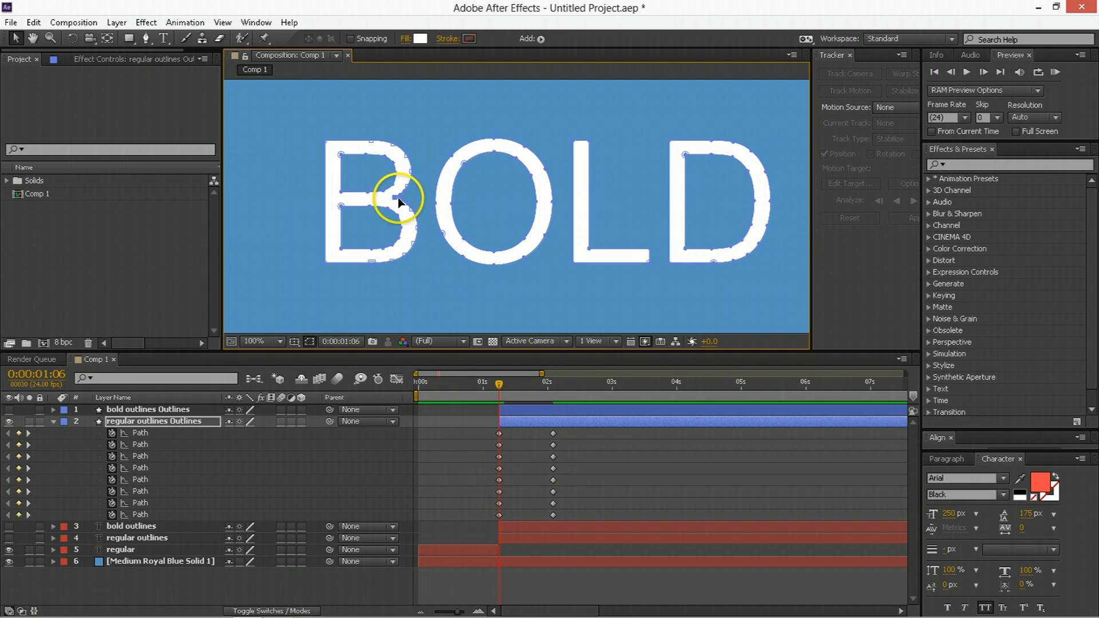
pyautogui.moveTo(403, 190)
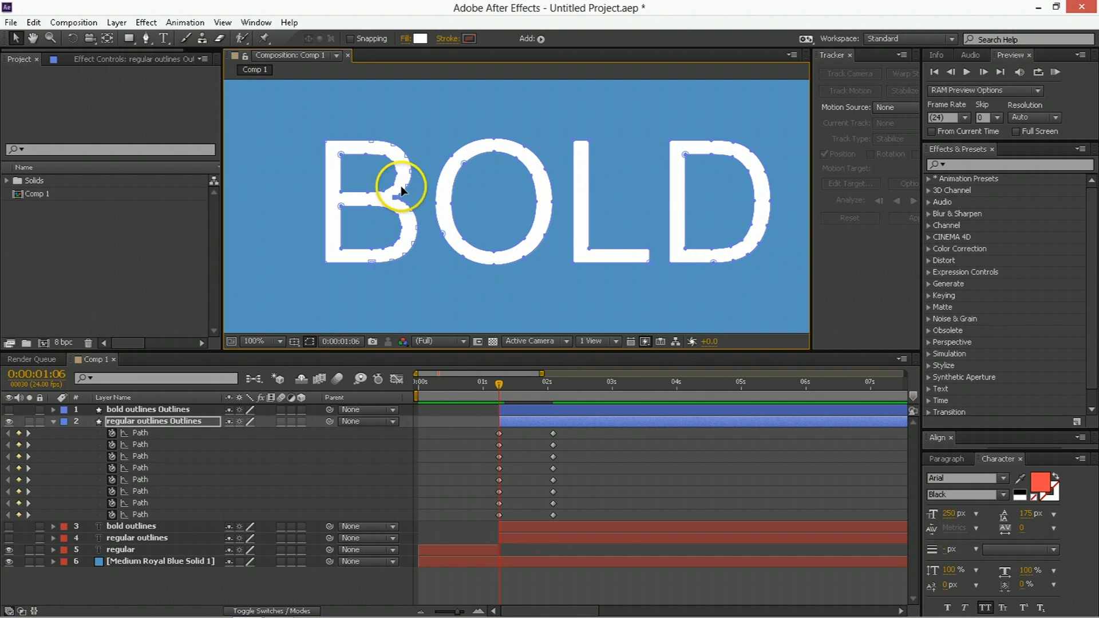
pyautogui.moveTo(119, 28)
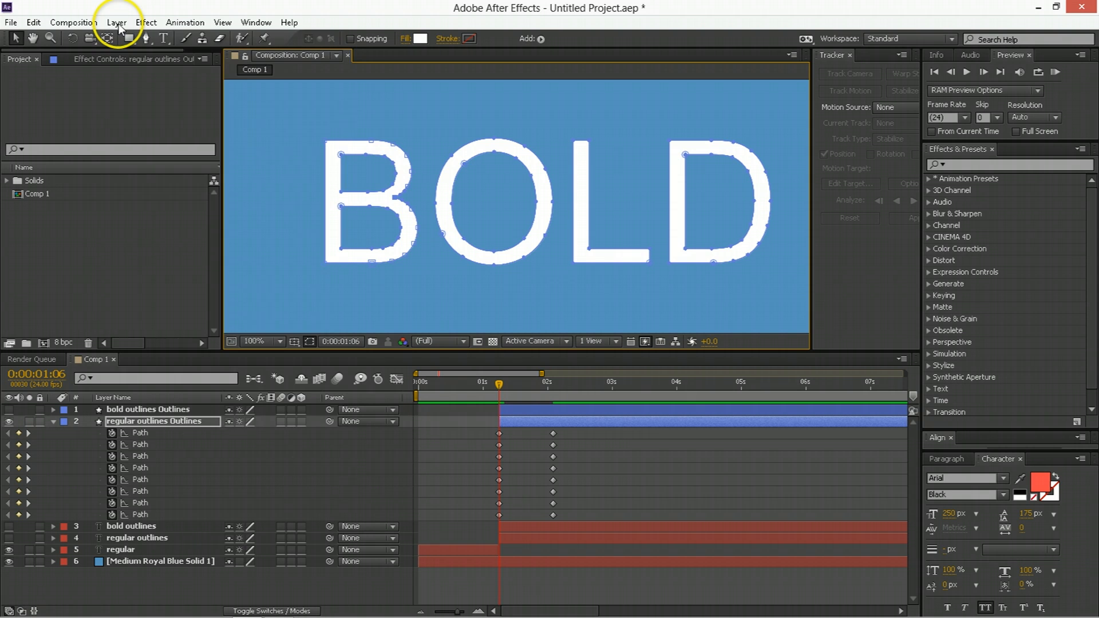
pyautogui.moveTo(372, 180)
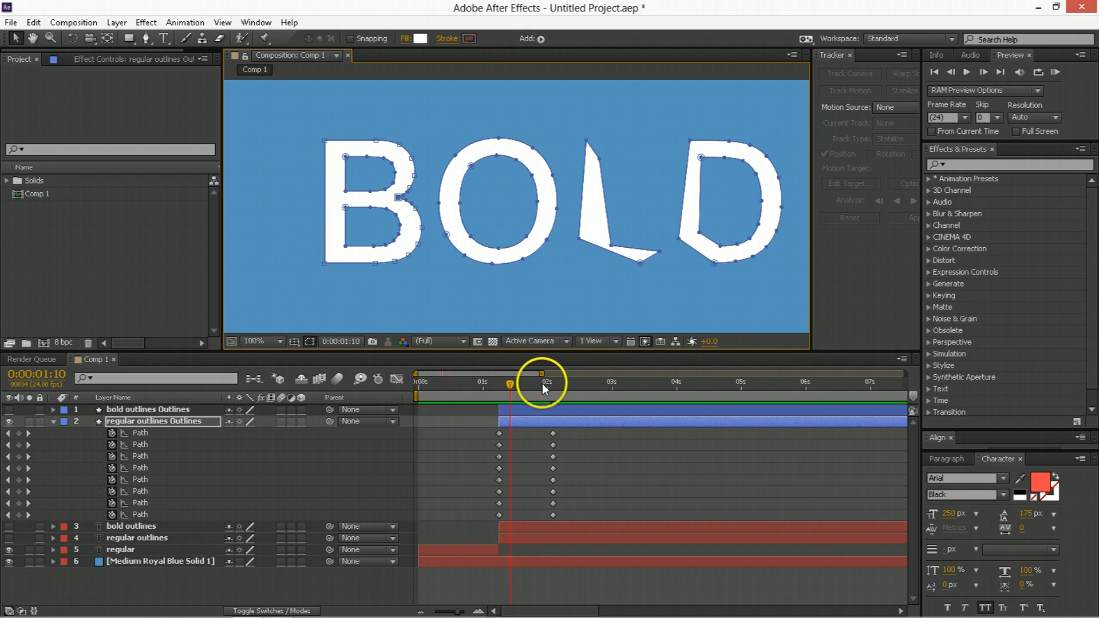
pyautogui.moveTo(541, 372); pyautogui.dragTo(536, 372)
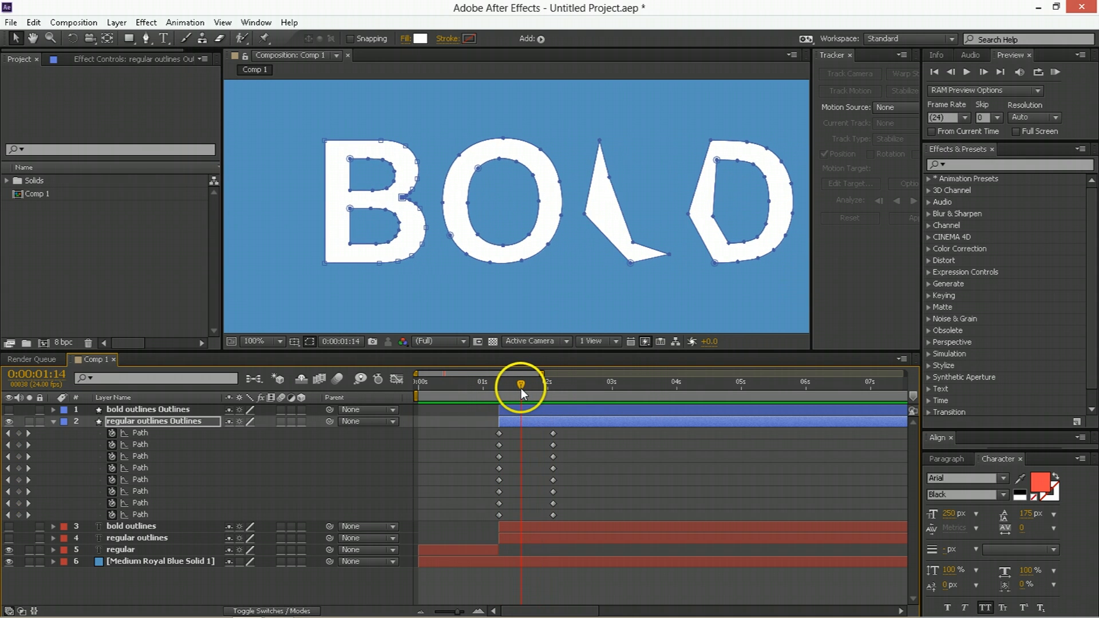
pyautogui.moveTo(521, 384); pyautogui.dragTo(563, 384)
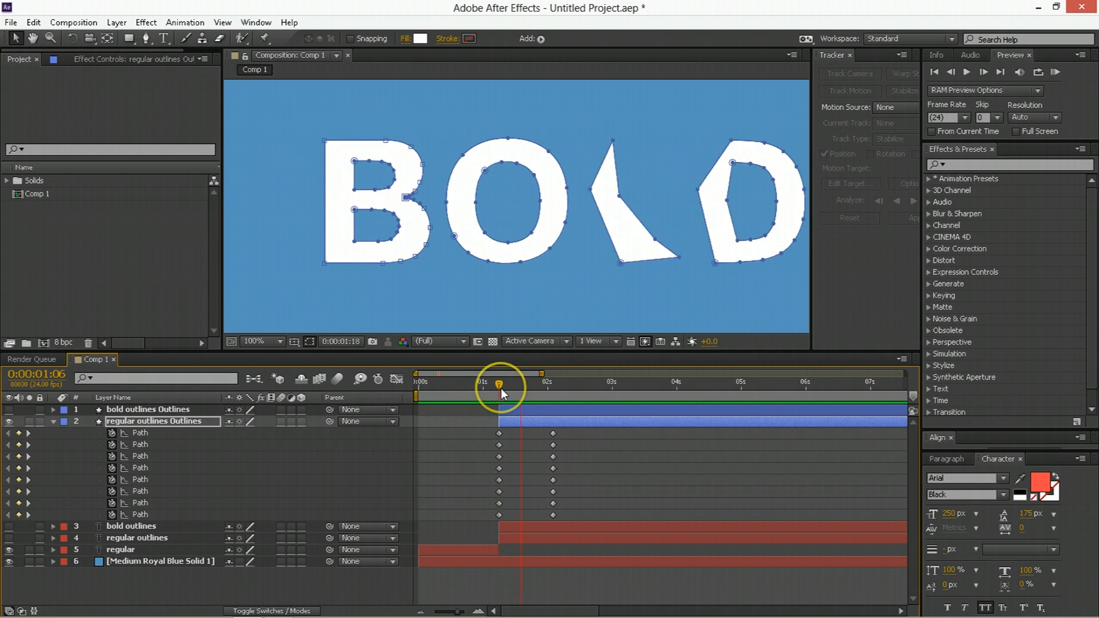
pyautogui.moveTo(497, 387); pyautogui.dragTo(552, 387)
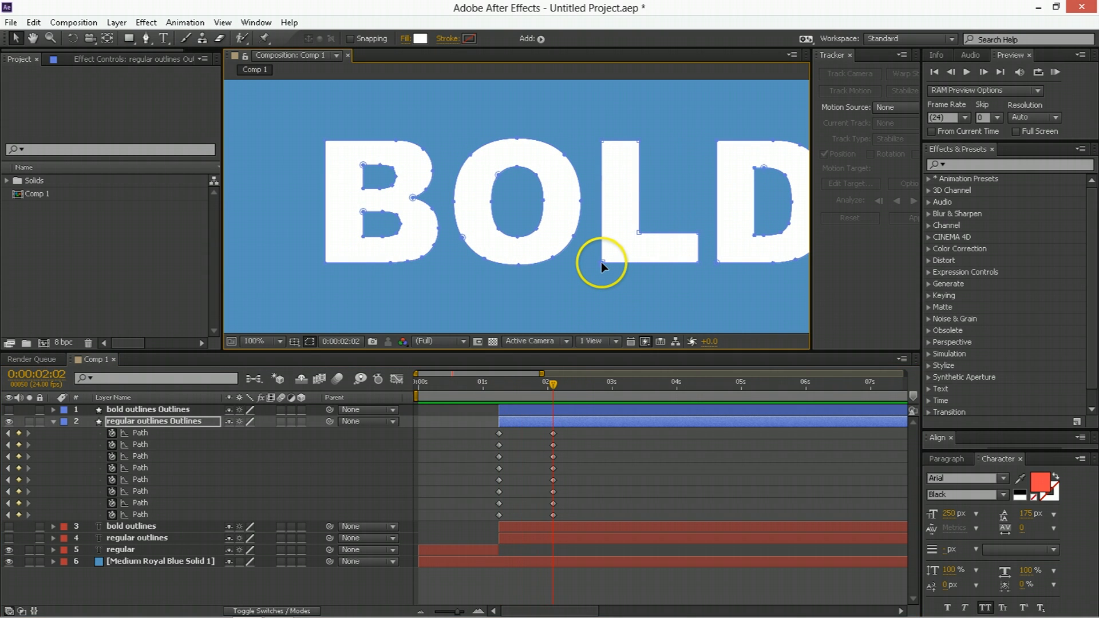
pyautogui.moveTo(420, 137)
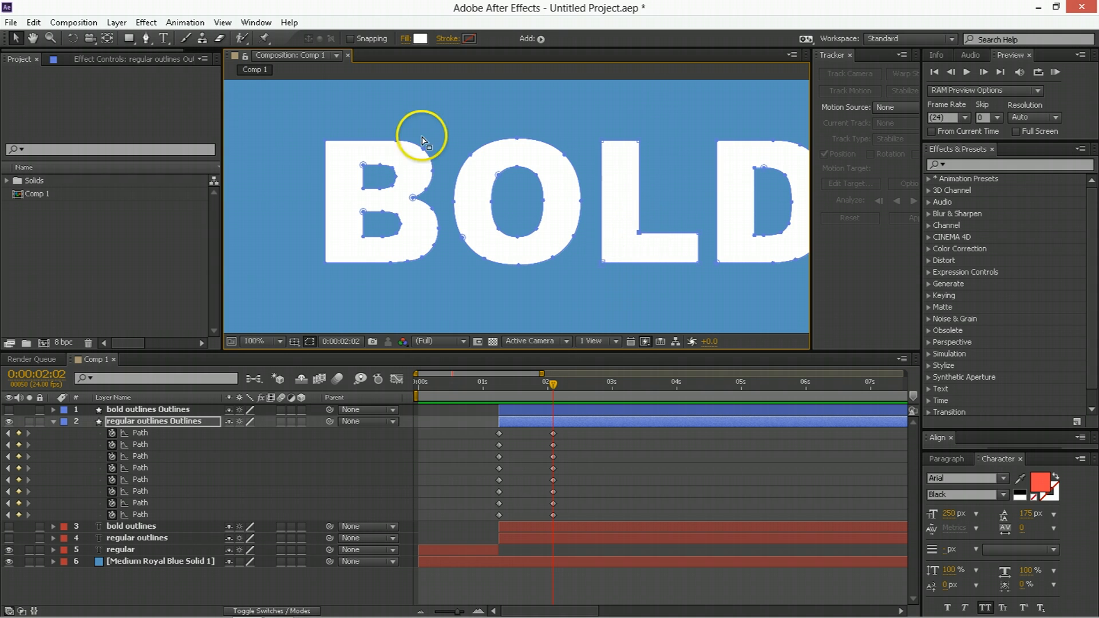
# At the bold-shape keyframe, make the chosen point the path's first vertex.
pyautogui.click(115, 21)
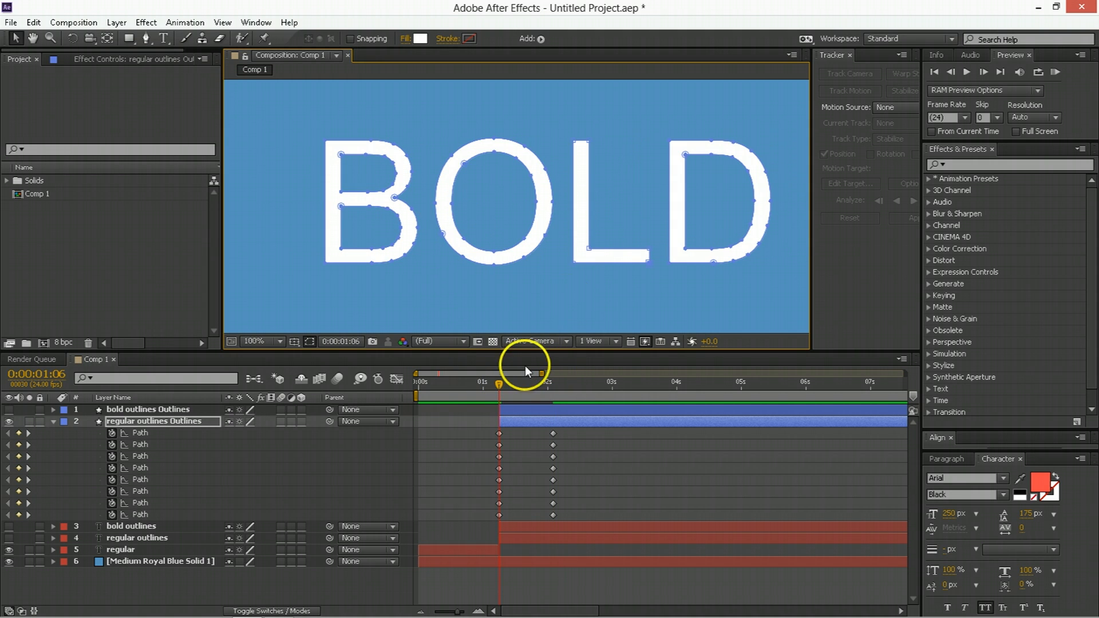
pyautogui.moveTo(124, 18)
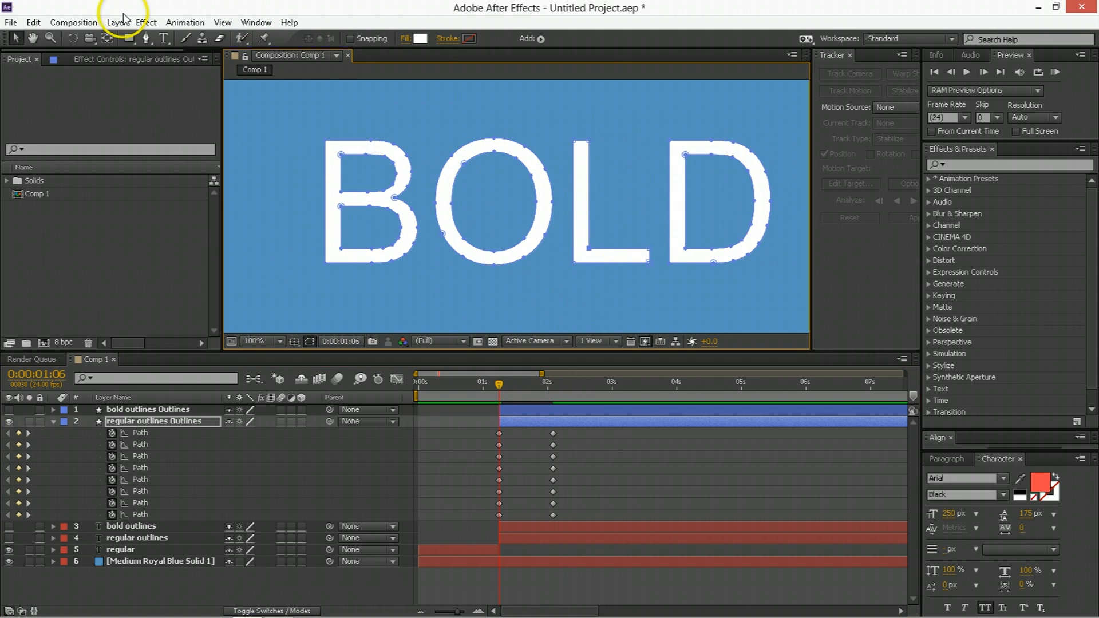
pyautogui.click(117, 21)
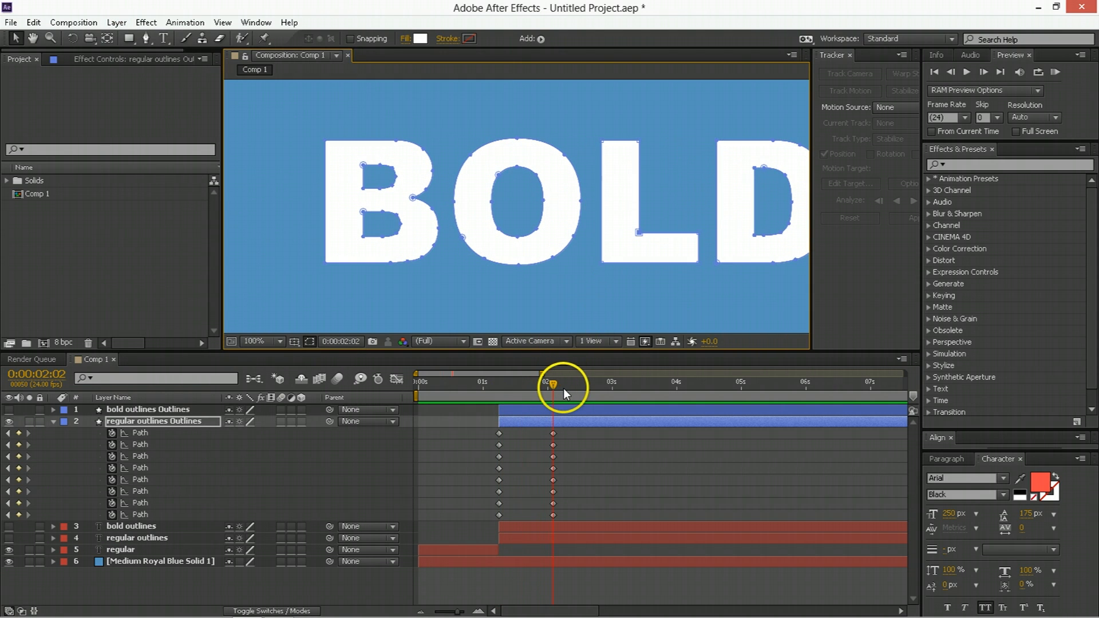
pyautogui.moveTo(718, 144)
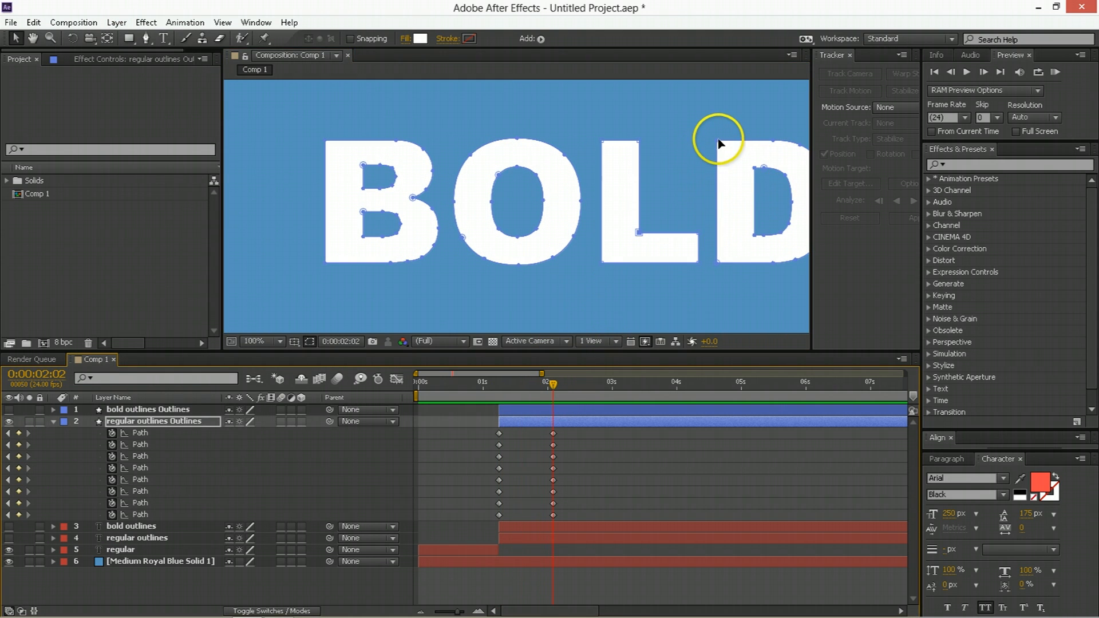
pyautogui.moveTo(128, 22)
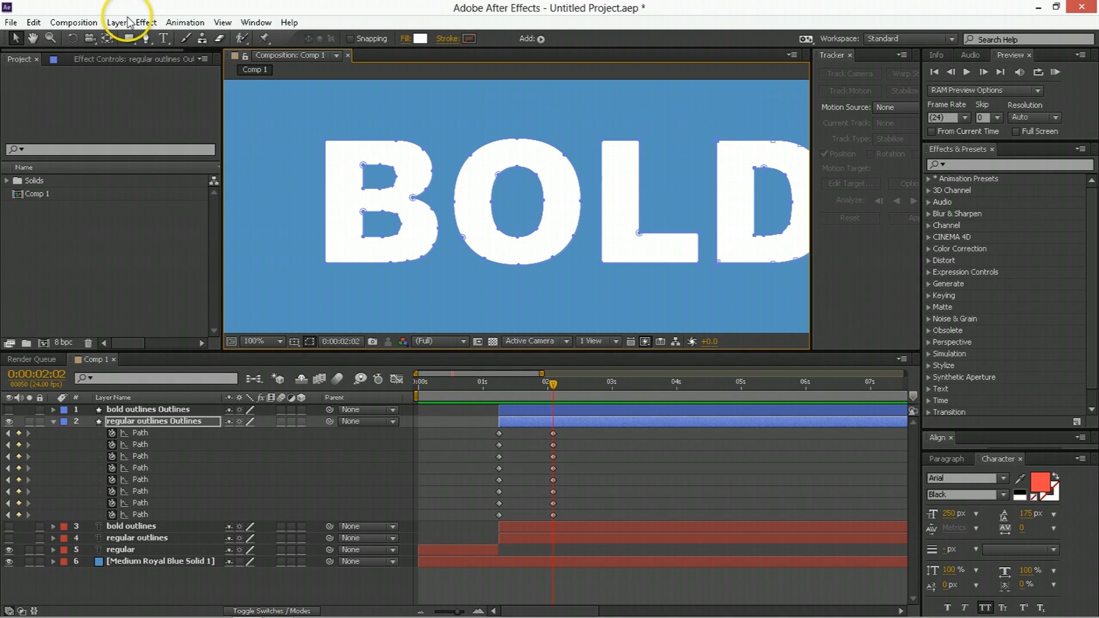
pyautogui.click(116, 21)
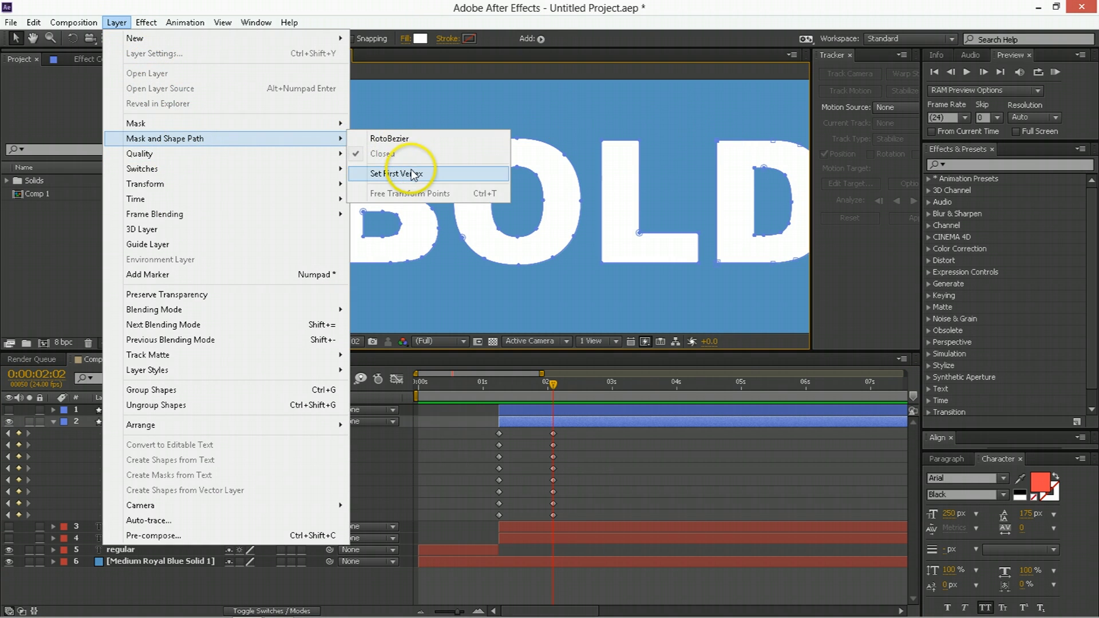
pyautogui.click(407, 174)
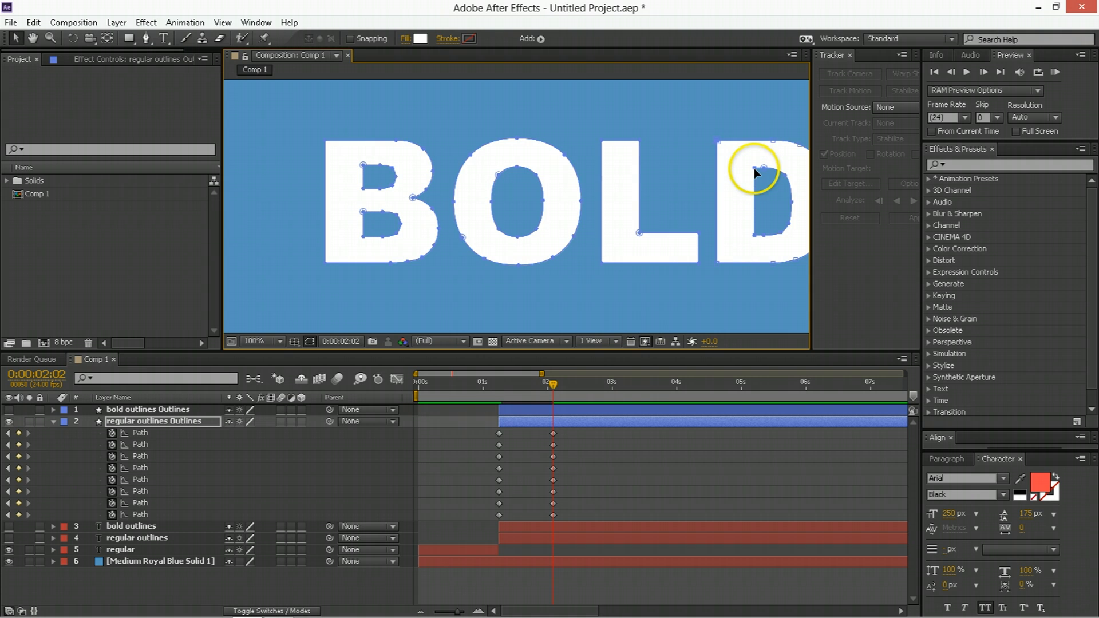
# Set a new first vertex on the letter D and scrub to check the morph.
pyautogui.click(117, 22)
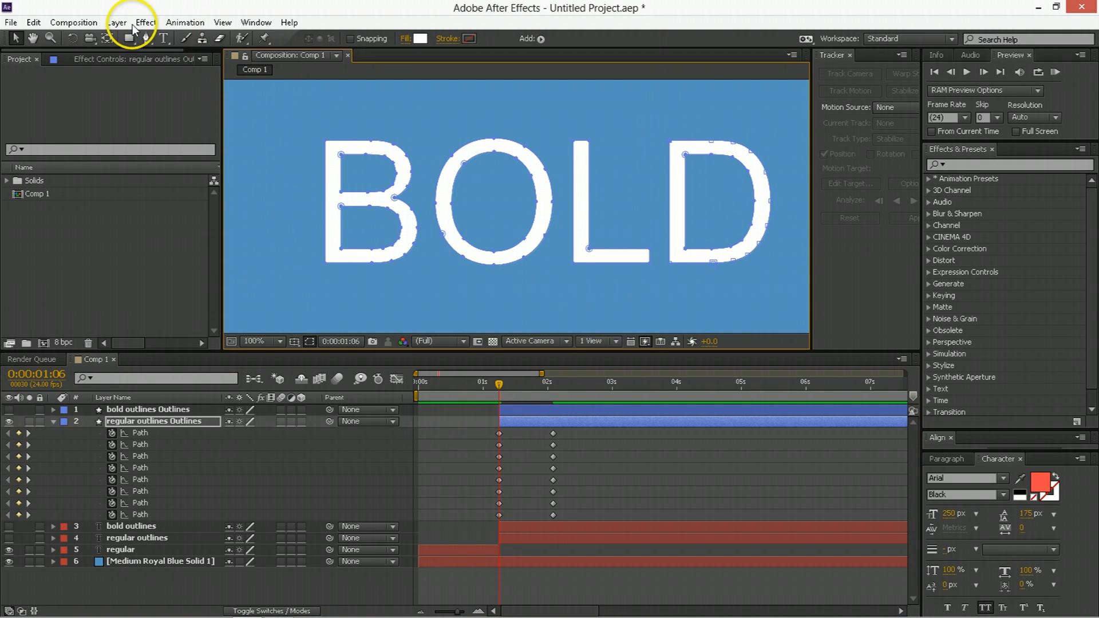
pyautogui.click(116, 22)
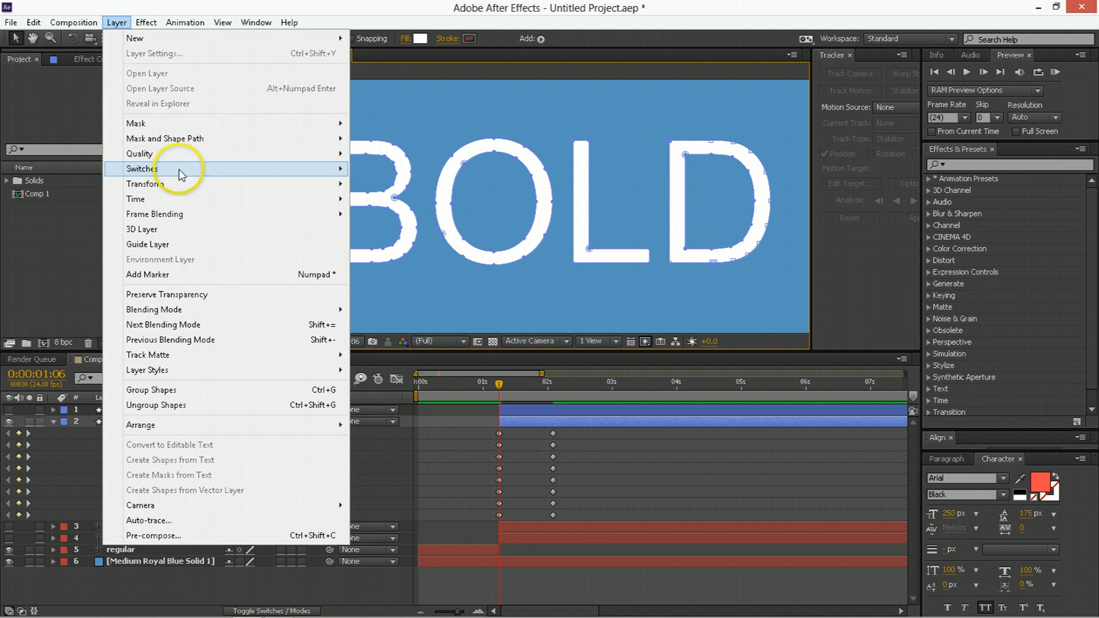
pyautogui.click(599, 314)
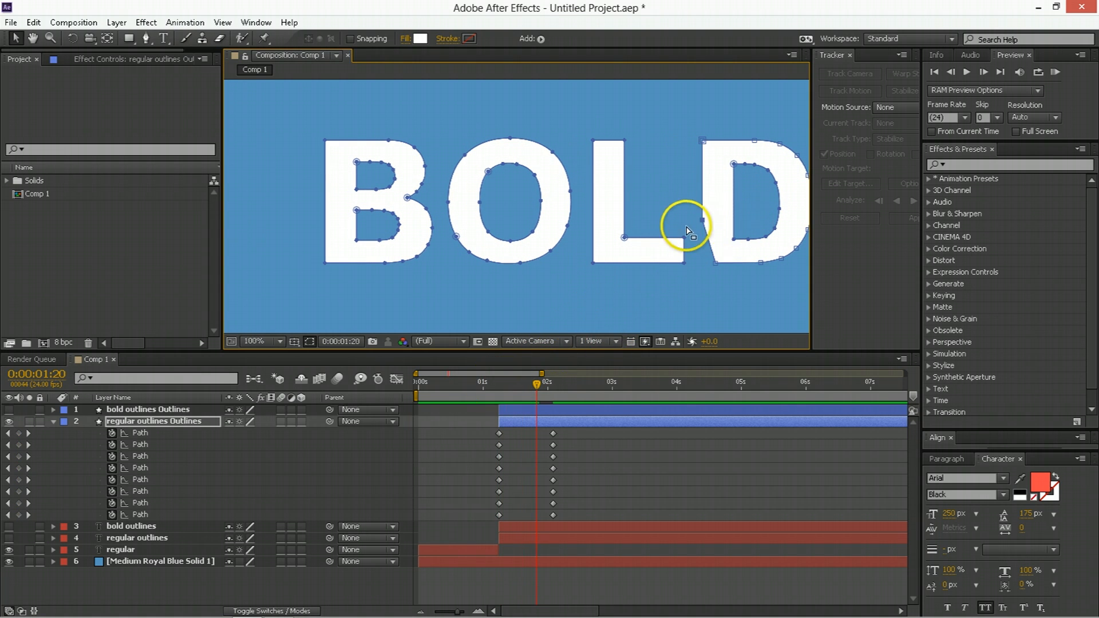
pyautogui.moveTo(535, 385); pyautogui.dragTo(504, 385)
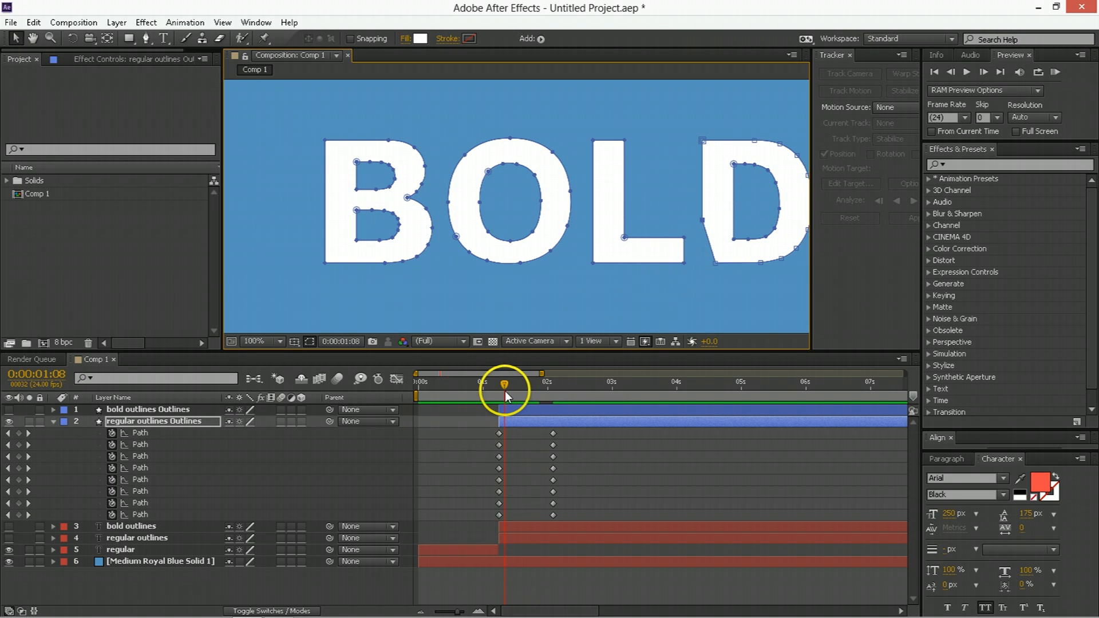
pyautogui.moveTo(504, 389); pyautogui.dragTo(498, 389)
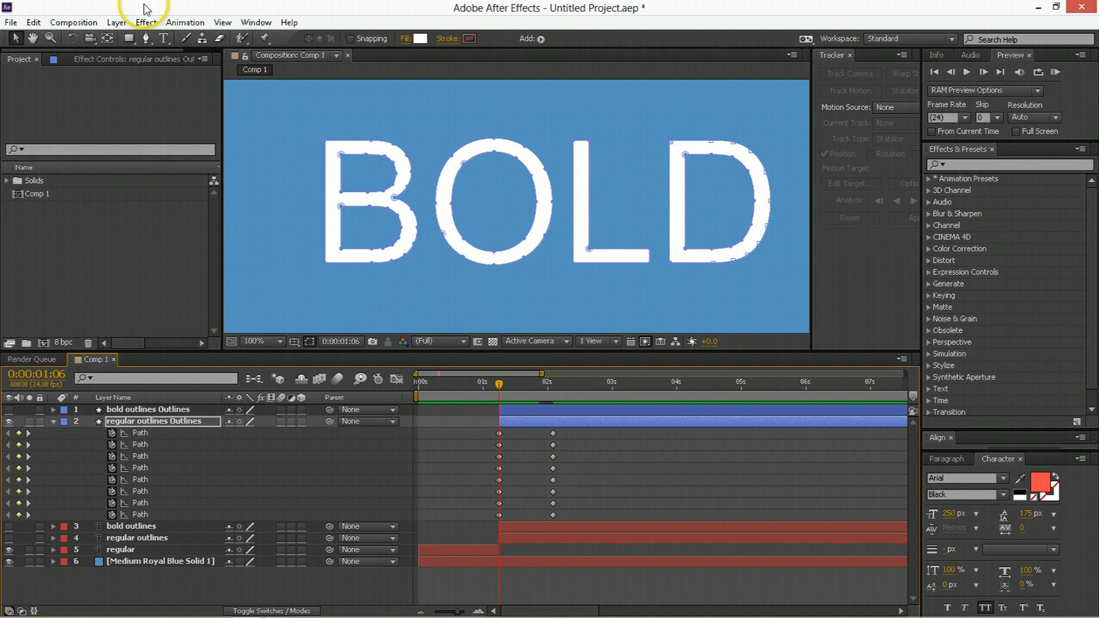
pyautogui.click(117, 21)
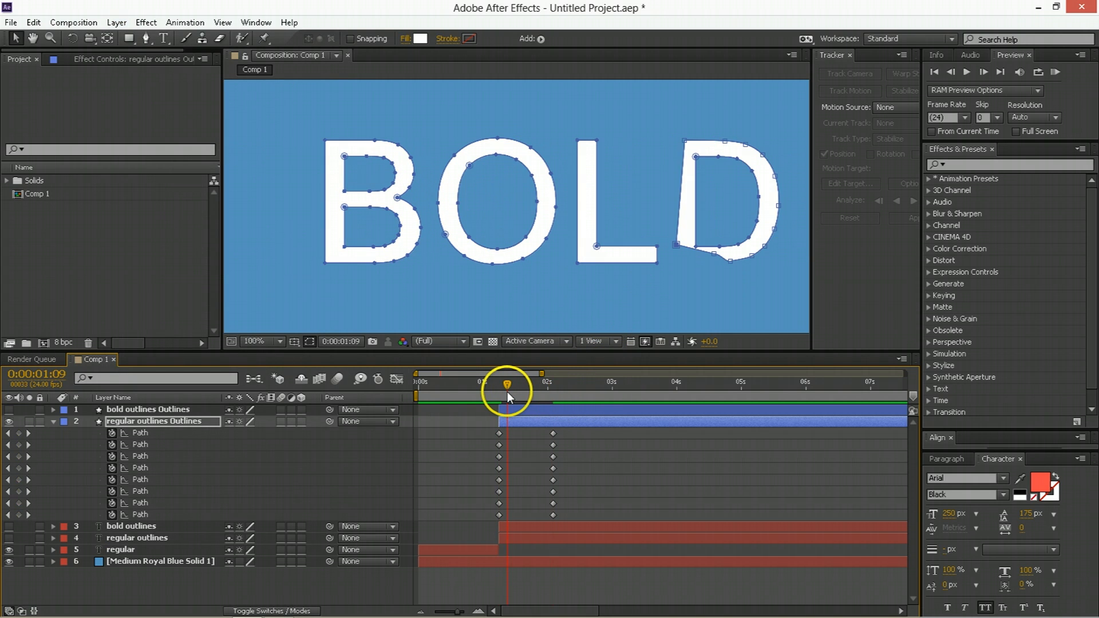
pyautogui.moveTo(506, 384); pyautogui.dragTo(546, 384)
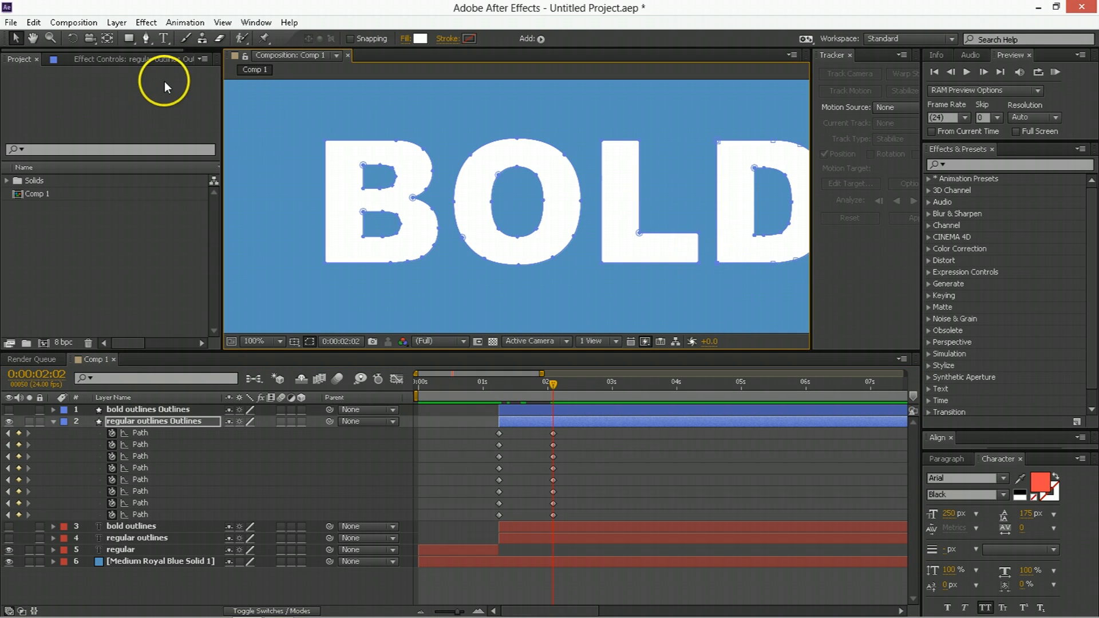
# Apply Easy Ease to the letter-path keyframes.
pyautogui.click(116, 21)
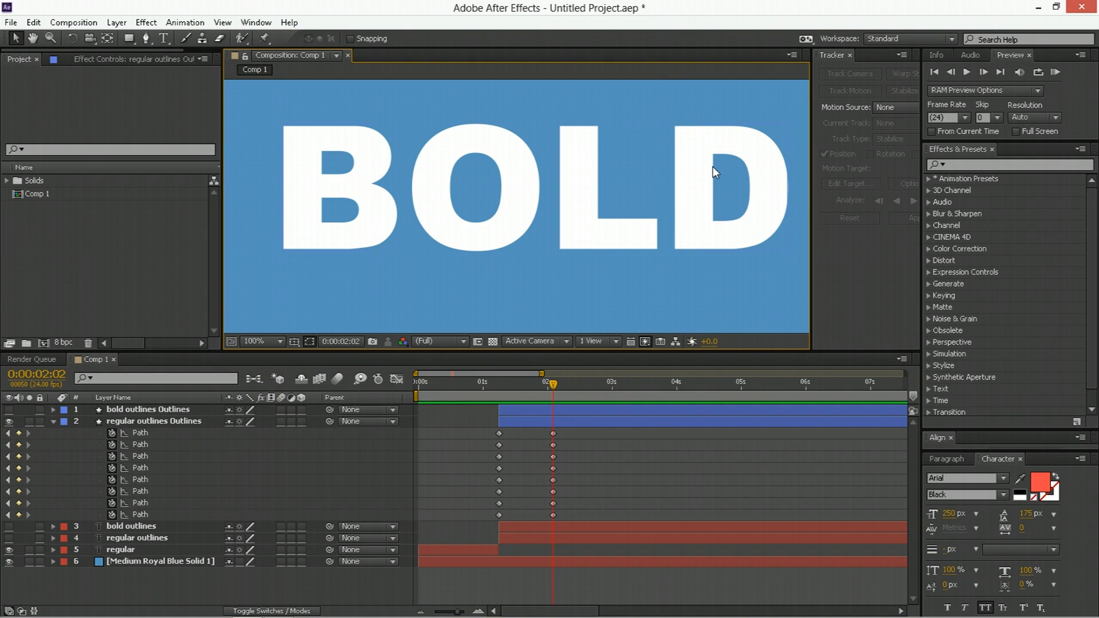
pyautogui.moveTo(421, 181)
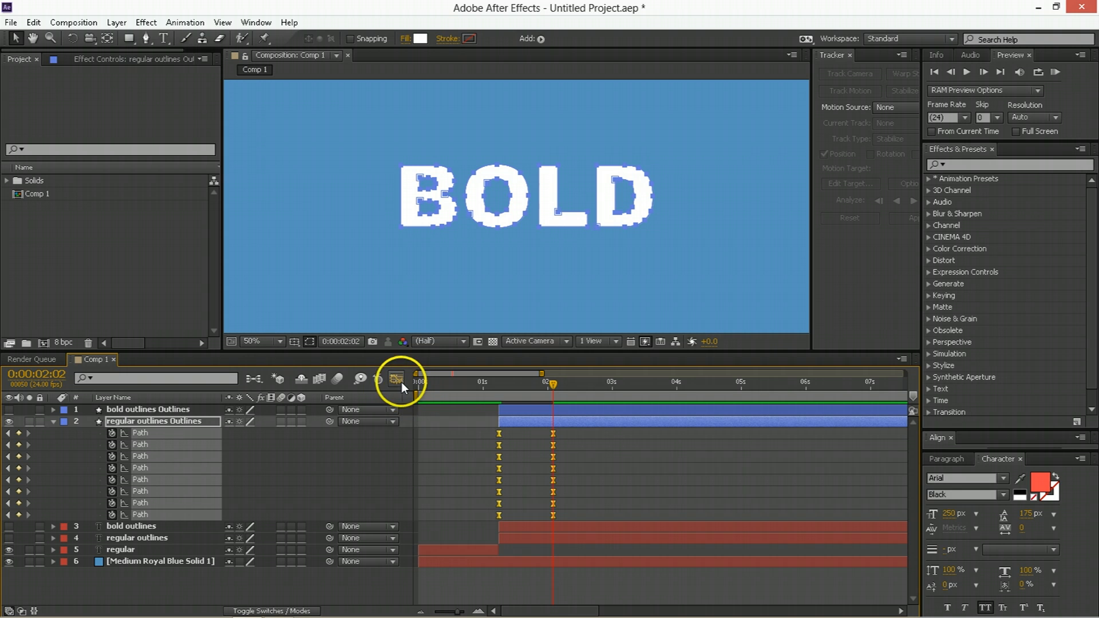
# Steepen the morph's speed curve start and move the bold-shape keyframes to 2:12.
pyautogui.click(397, 379)
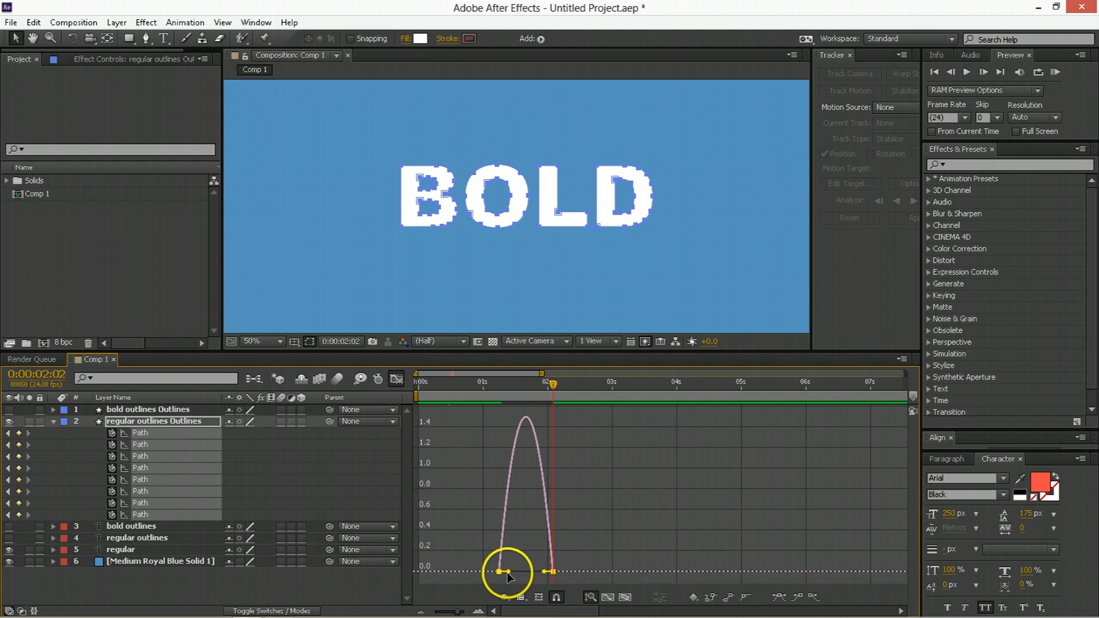
pyautogui.moveTo(505, 571); pyautogui.dragTo(547, 567)
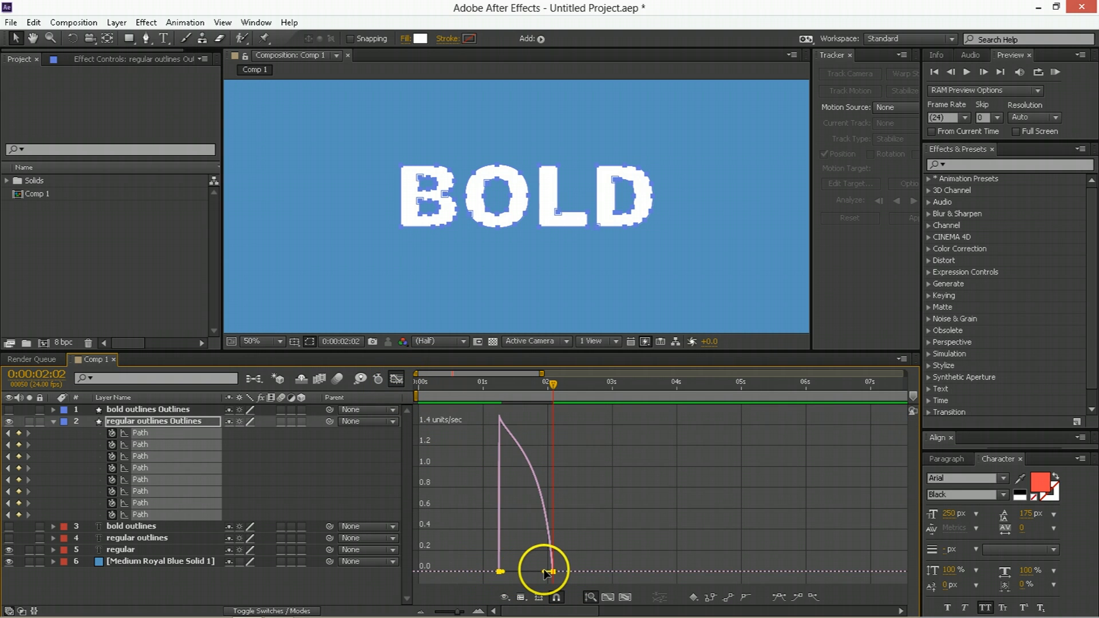
pyautogui.click(498, 384)
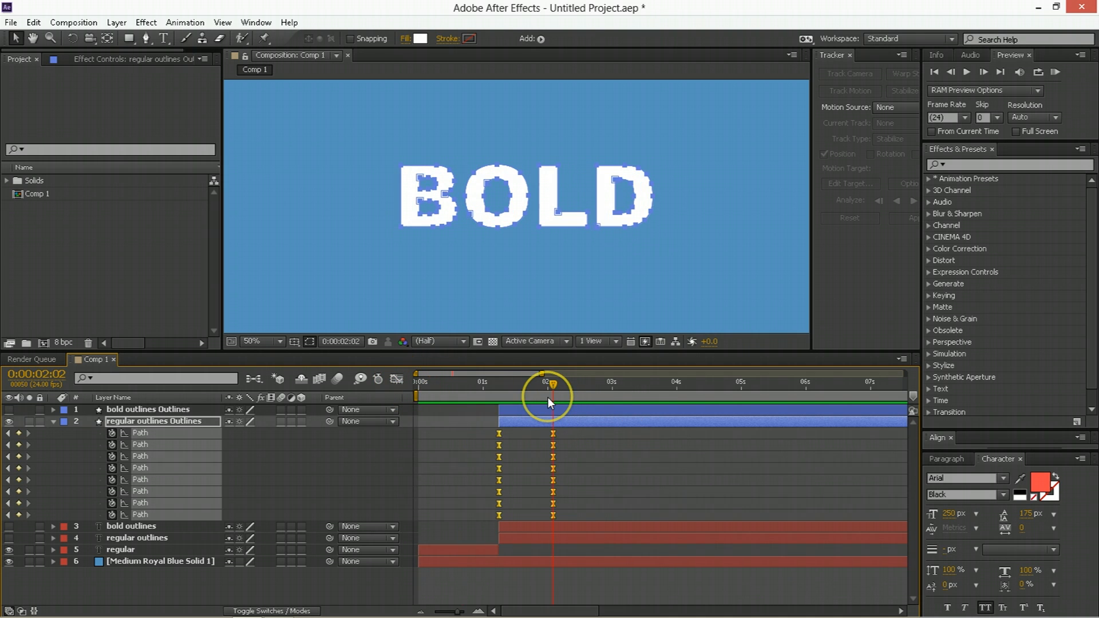
pyautogui.moveTo(550, 400); pyautogui.dragTo(554, 442)
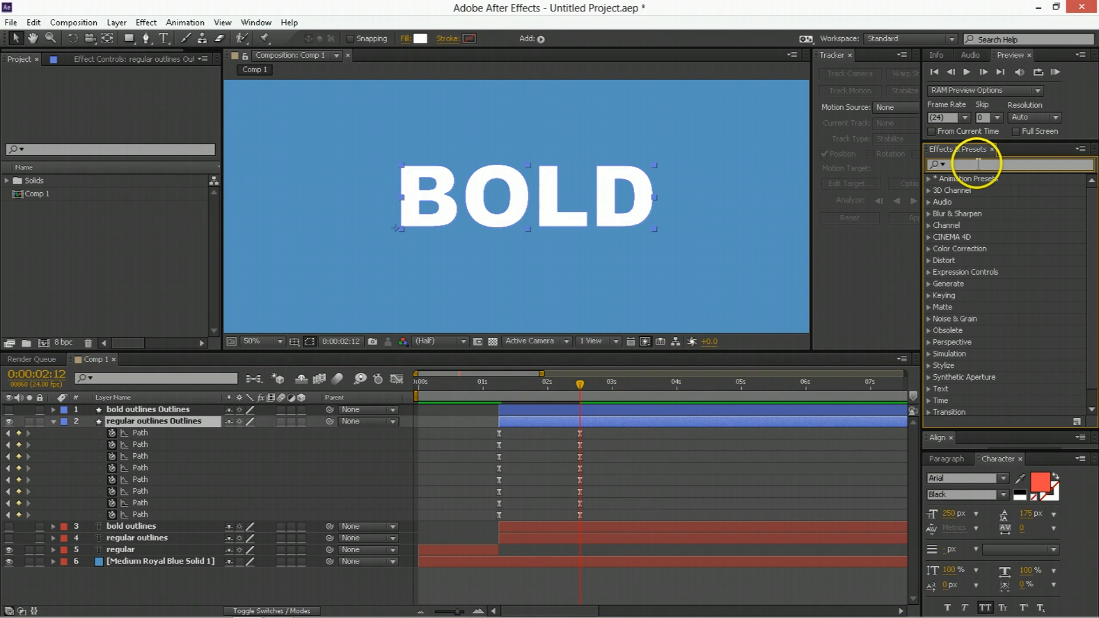
# Apply Drop Shadow to the regular outlines and give its Distance a fast-starting, easing-out speed curve.
pyautogui.write('drop')
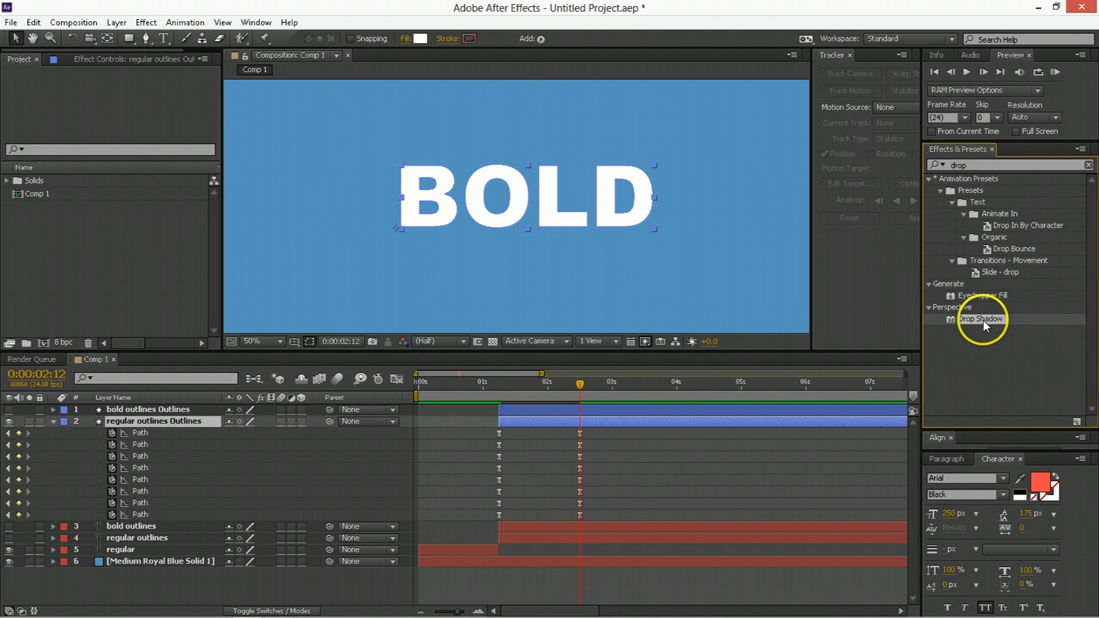
pyautogui.doubleClick(981, 318)
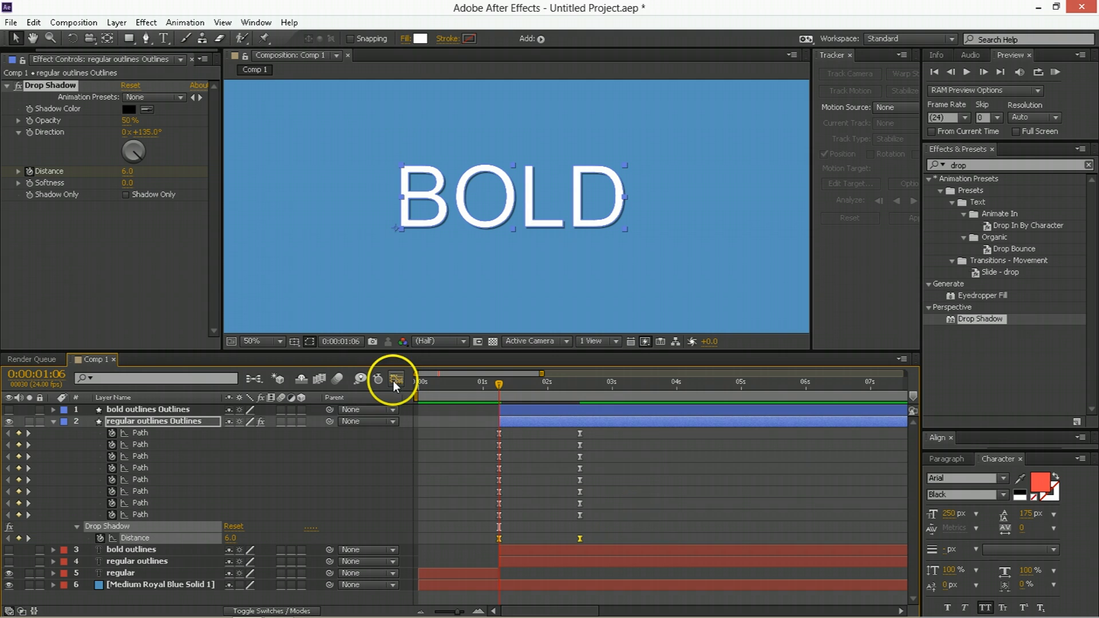
pyautogui.click(396, 379)
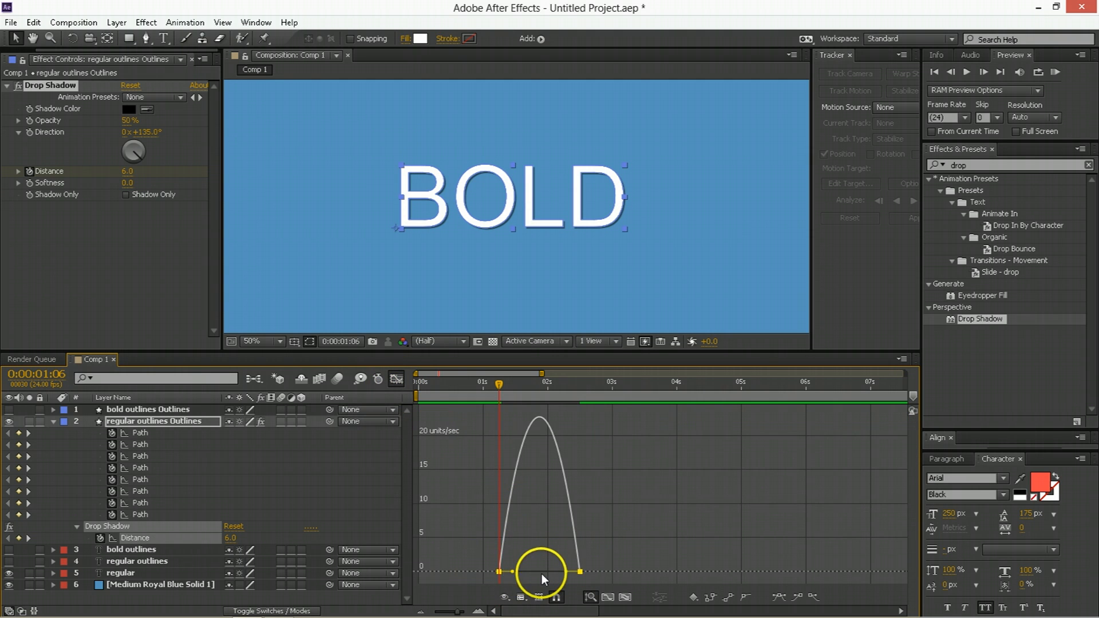
pyautogui.moveTo(540, 572); pyautogui.dragTo(568, 572)
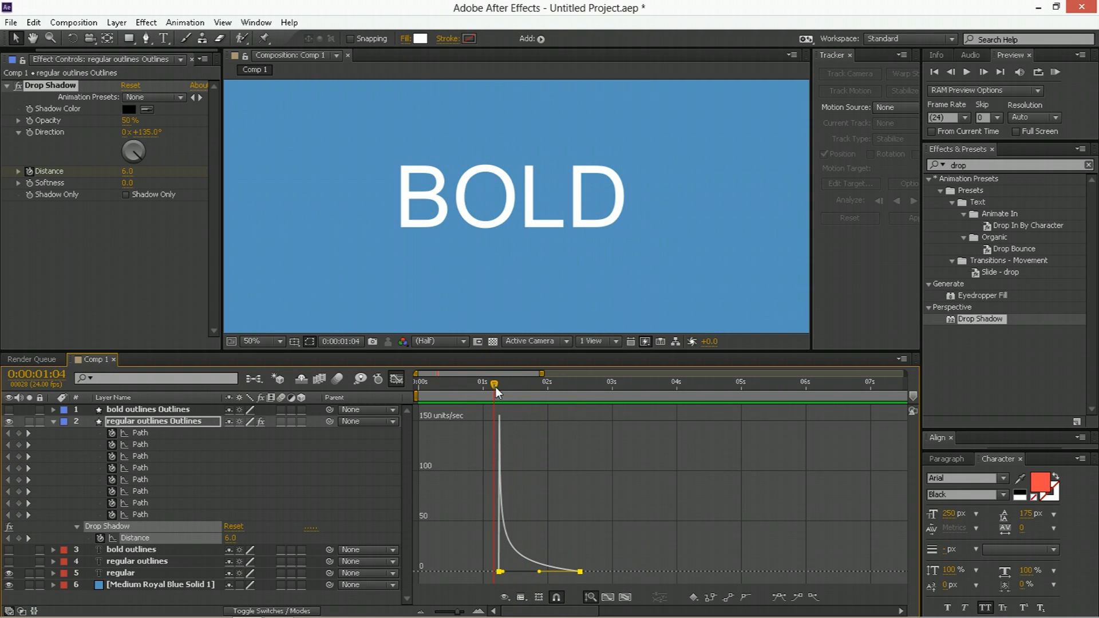
pyautogui.moveTo(494, 381); pyautogui.dragTo(533, 406)
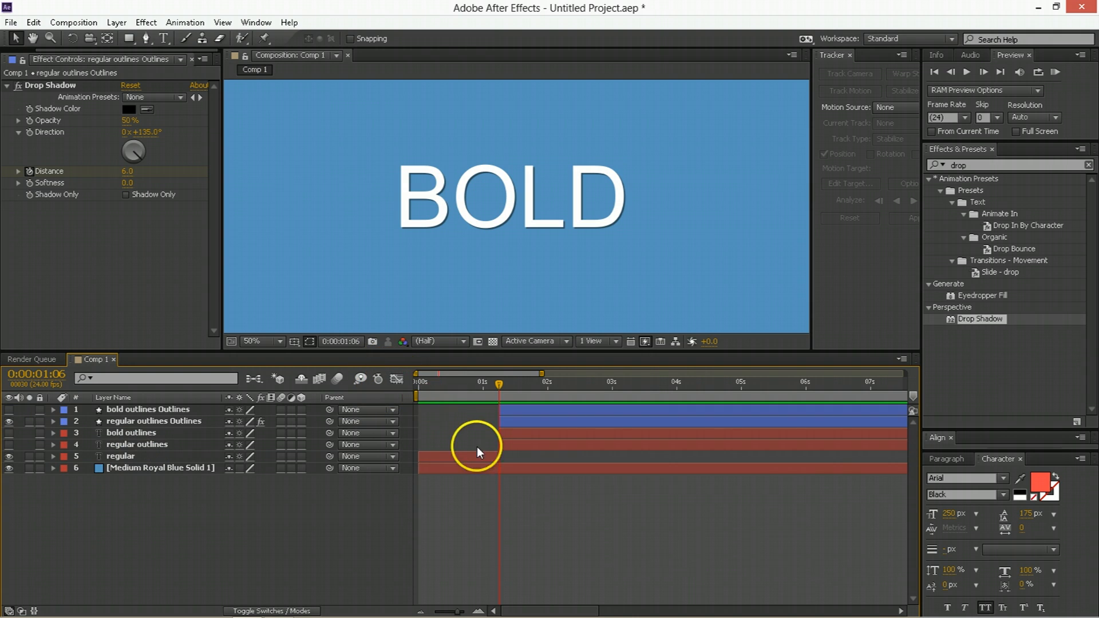
pyautogui.click(272, 341)
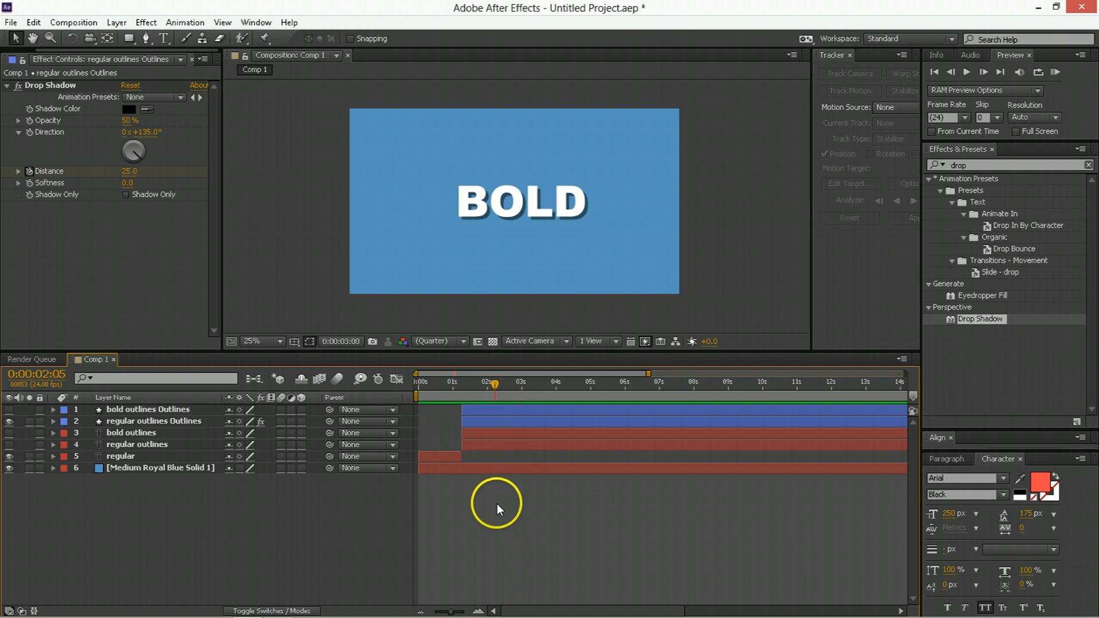
pyautogui.click(522, 382)
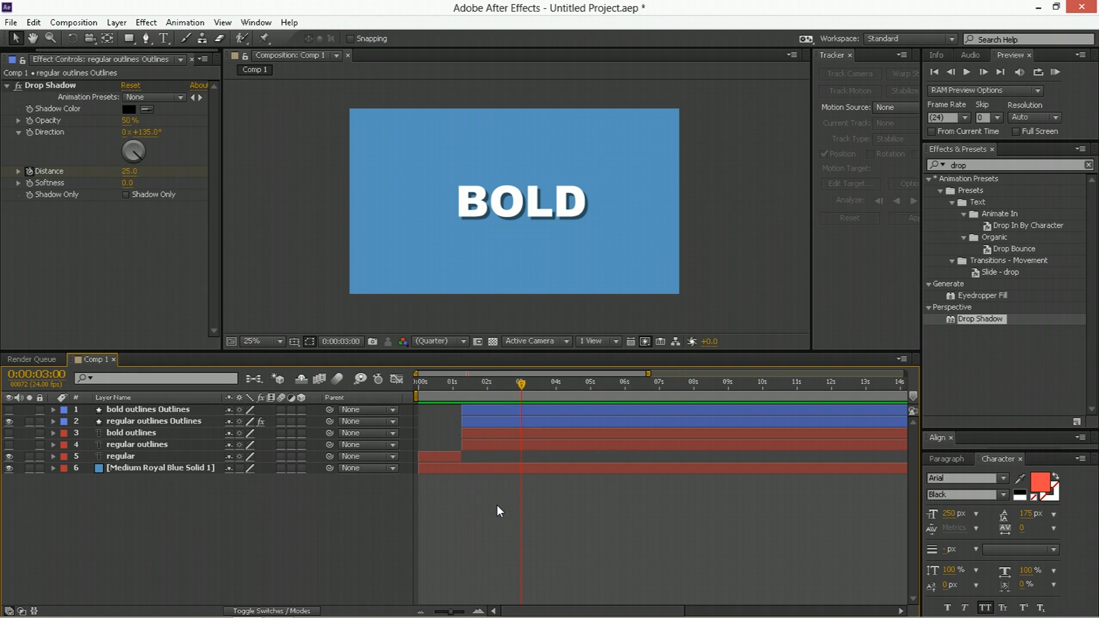